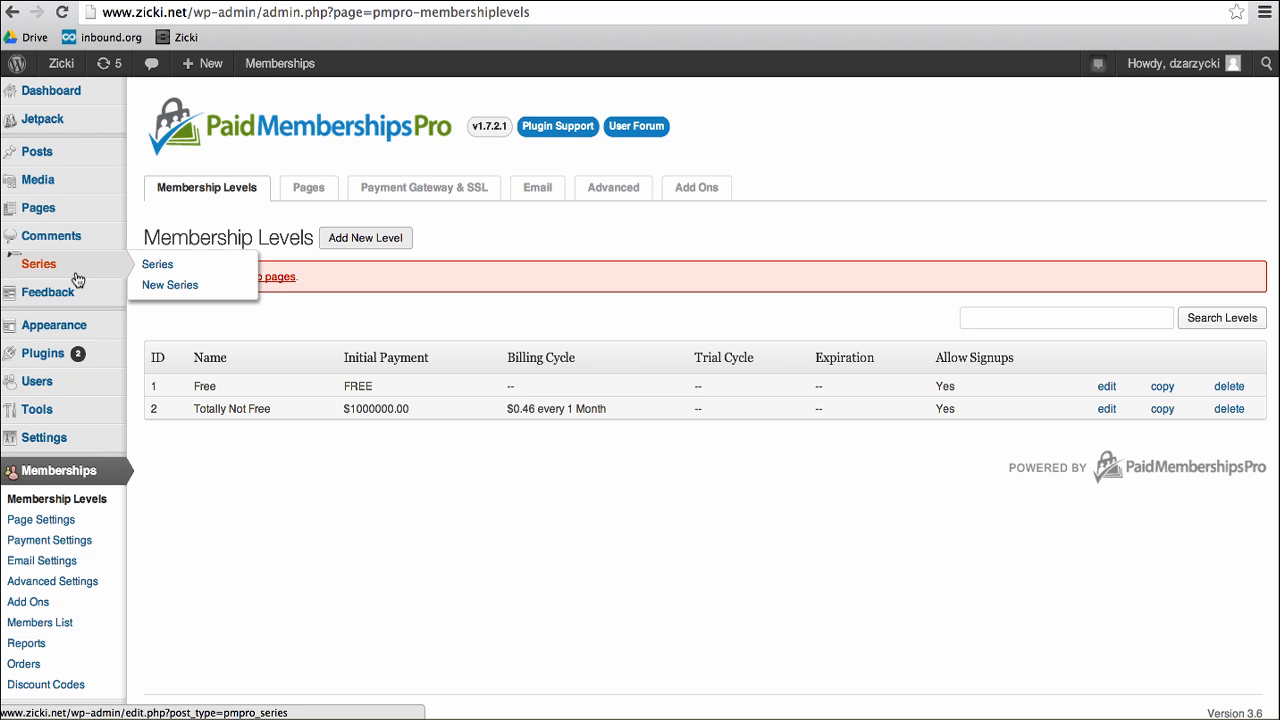
{"action": "mouse_move", "coordinate": [32, 264]}
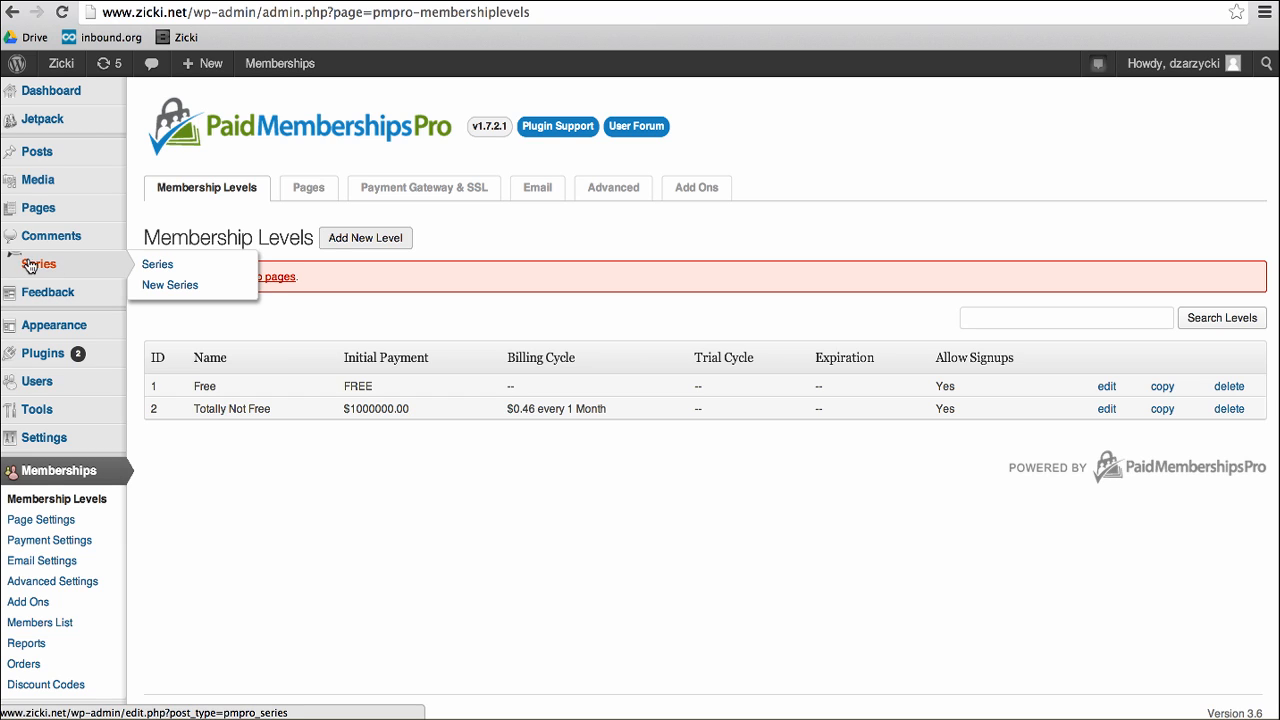
Step: Trash the old Important Message series, leaving the Series list empty, and start a new one
{"action": "left_click", "coordinate": [156, 264]}
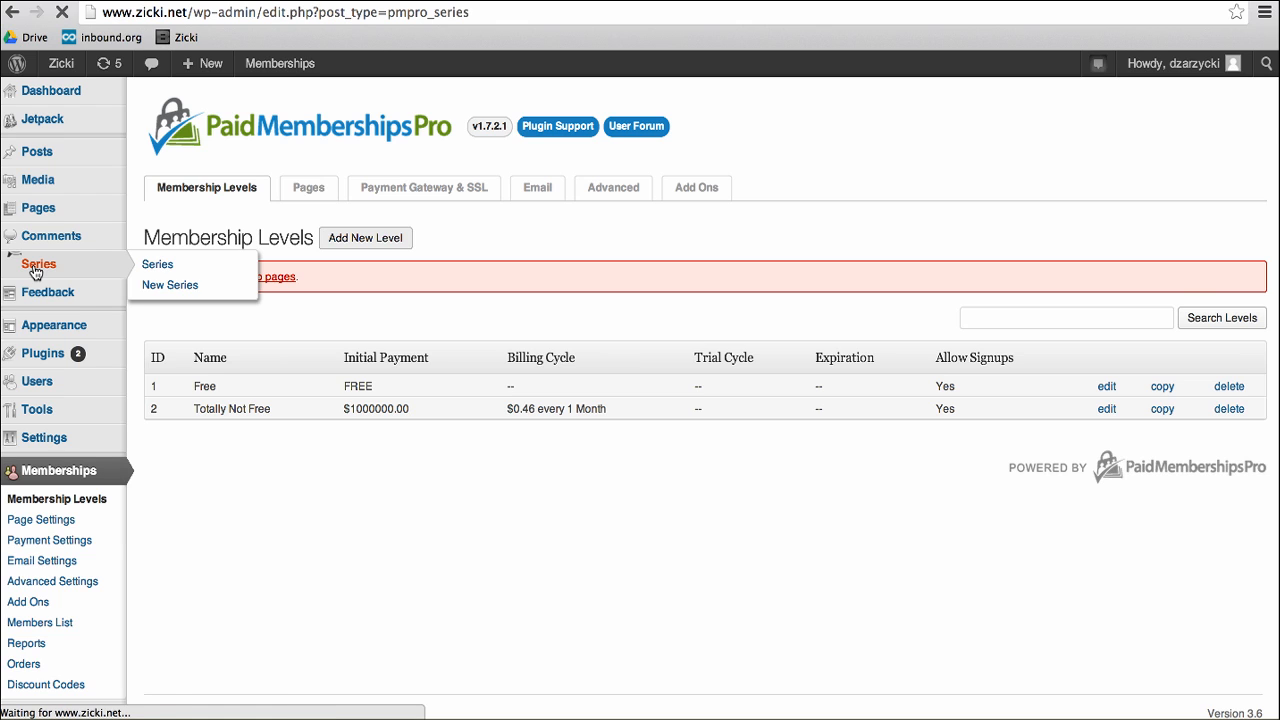
{"action": "left_click", "coordinate": [156, 264]}
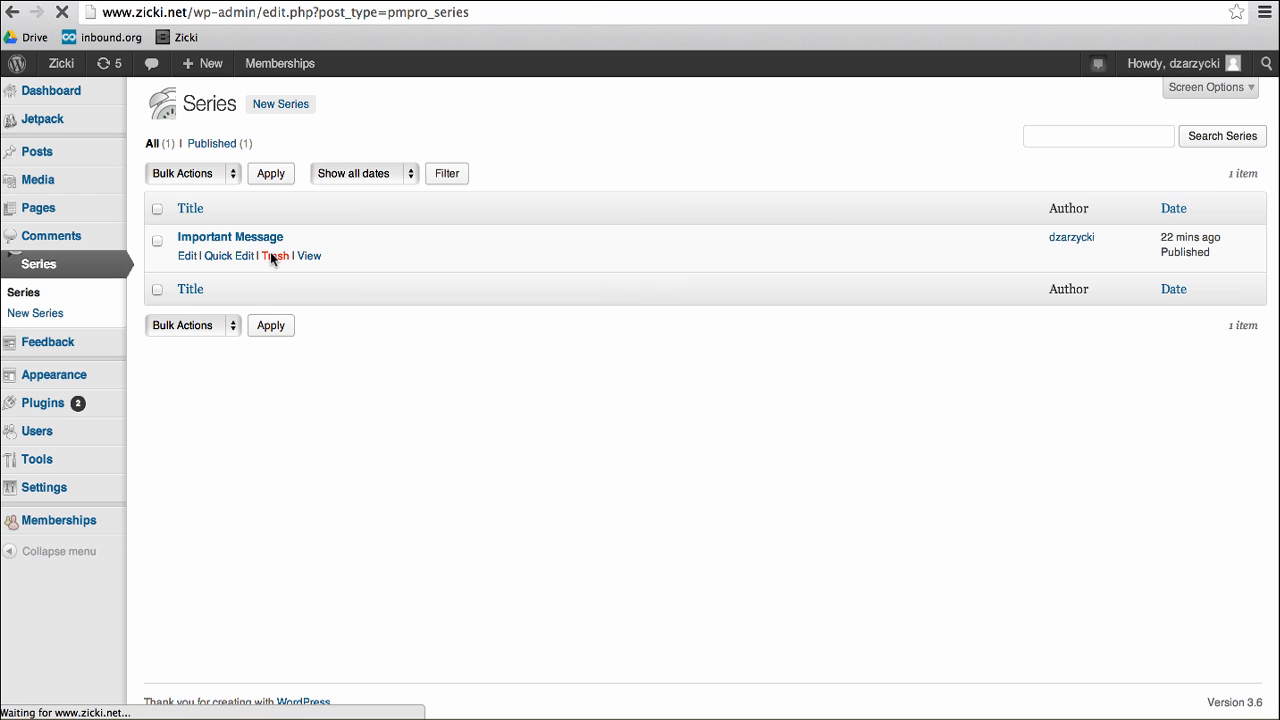
{"action": "left_click", "coordinate": [276, 256]}
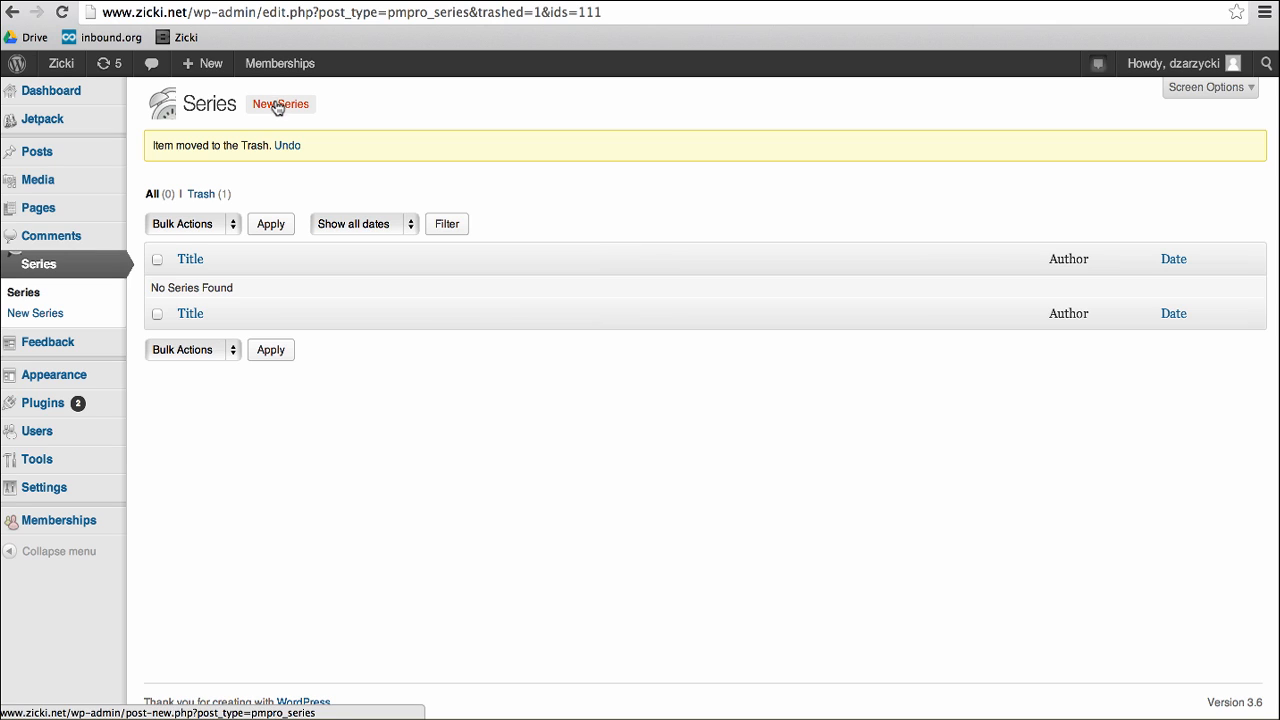
{"action": "left_click", "coordinate": [280, 104]}
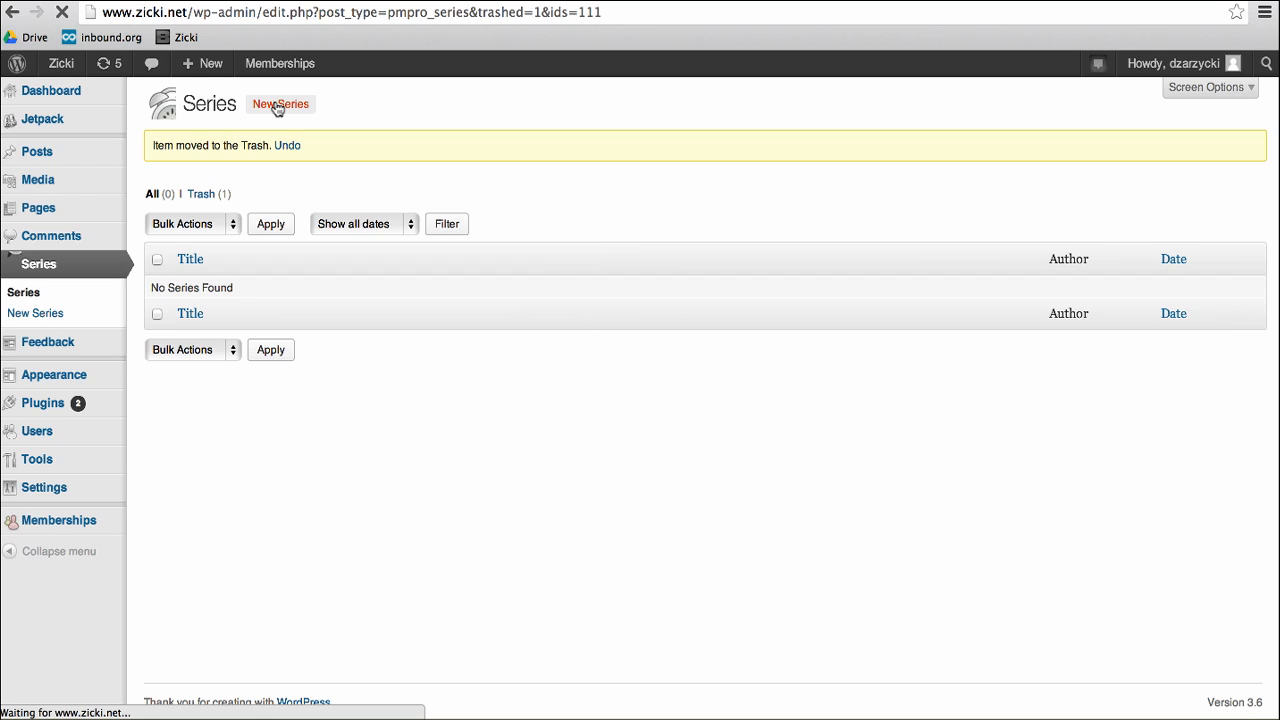
Step: Title the new series Important Messages and keep its slug as important-messages-2
{"action": "left_click", "coordinate": [280, 104]}
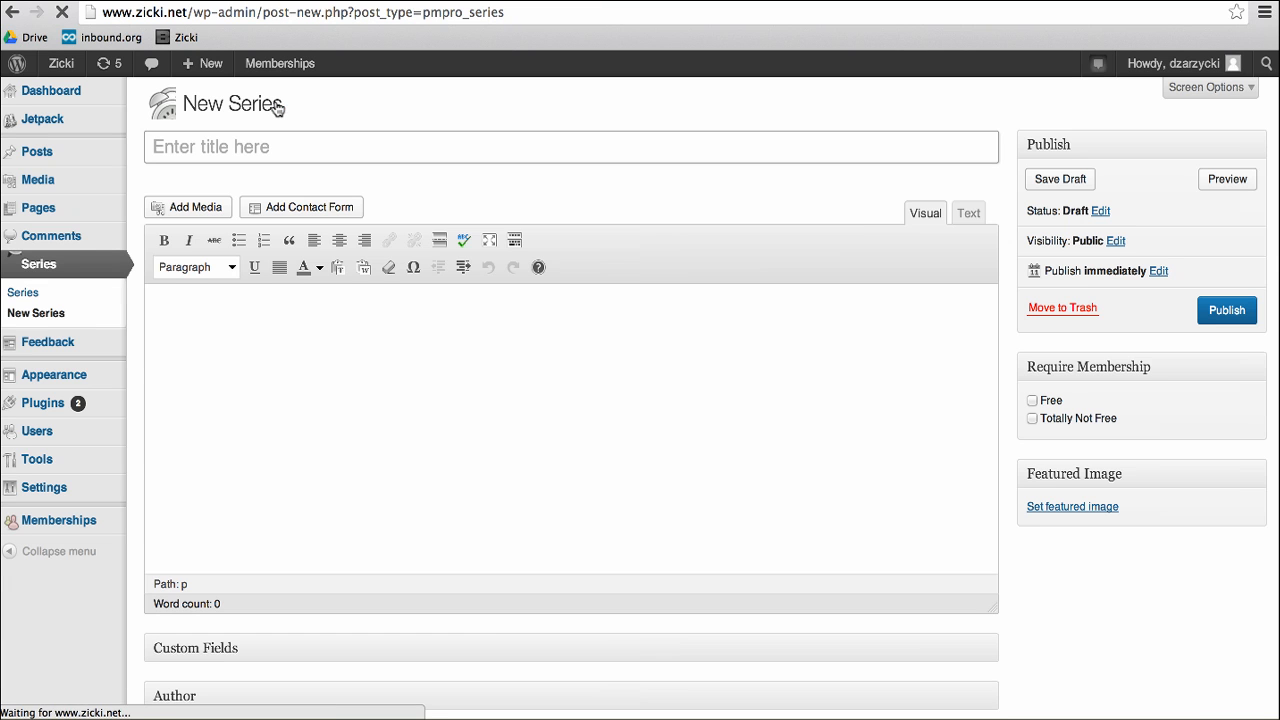
{"action": "type", "text": "Important Messages"}
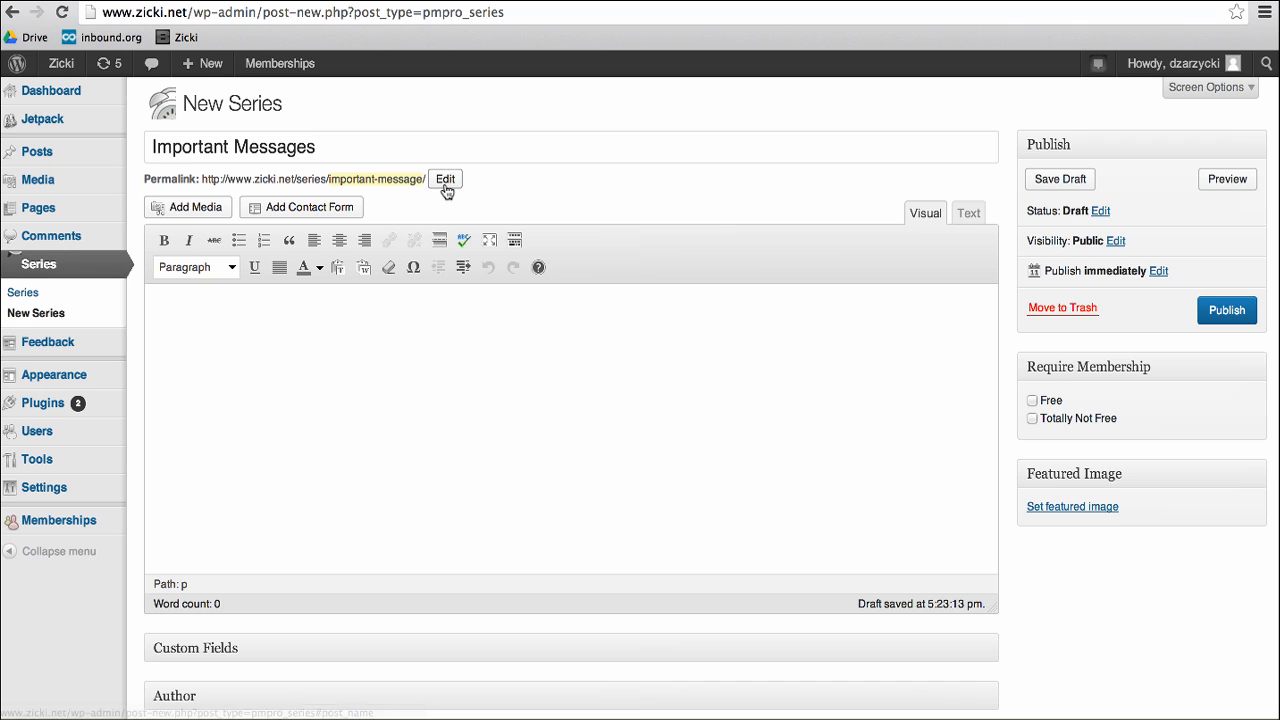
{"action": "left_click", "coordinate": [444, 178]}
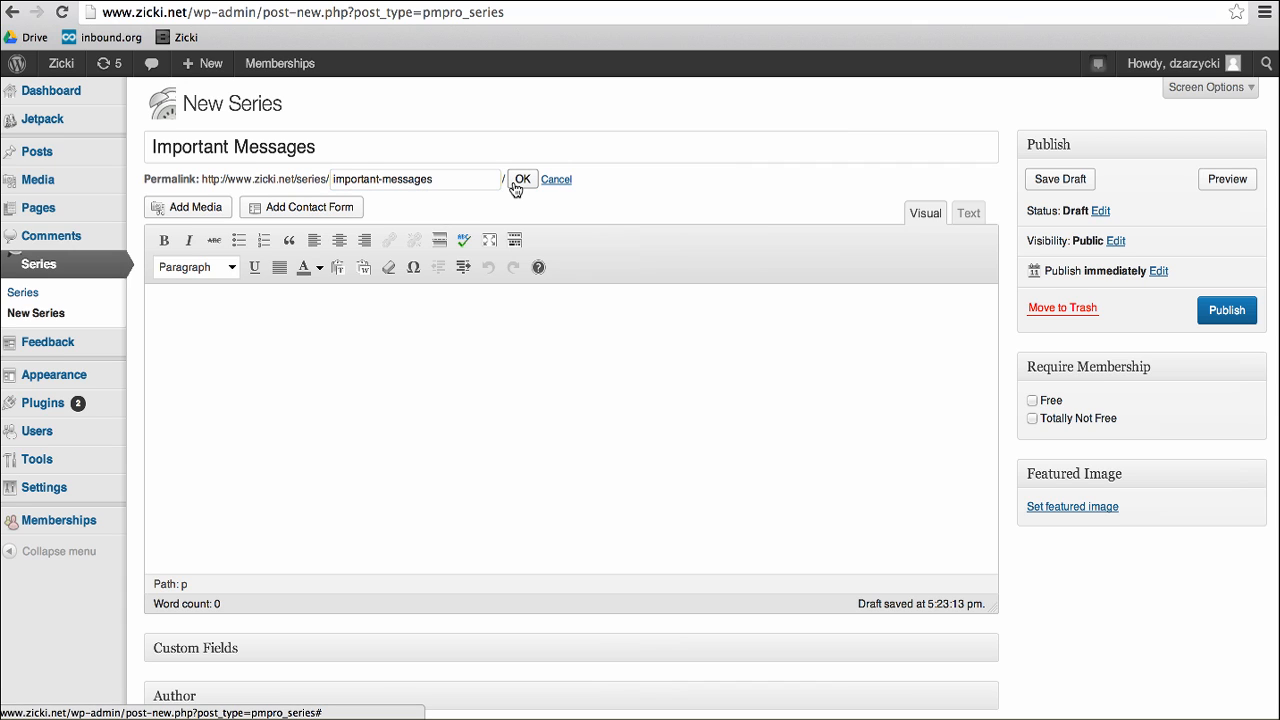
{"action": "left_click", "coordinate": [524, 180]}
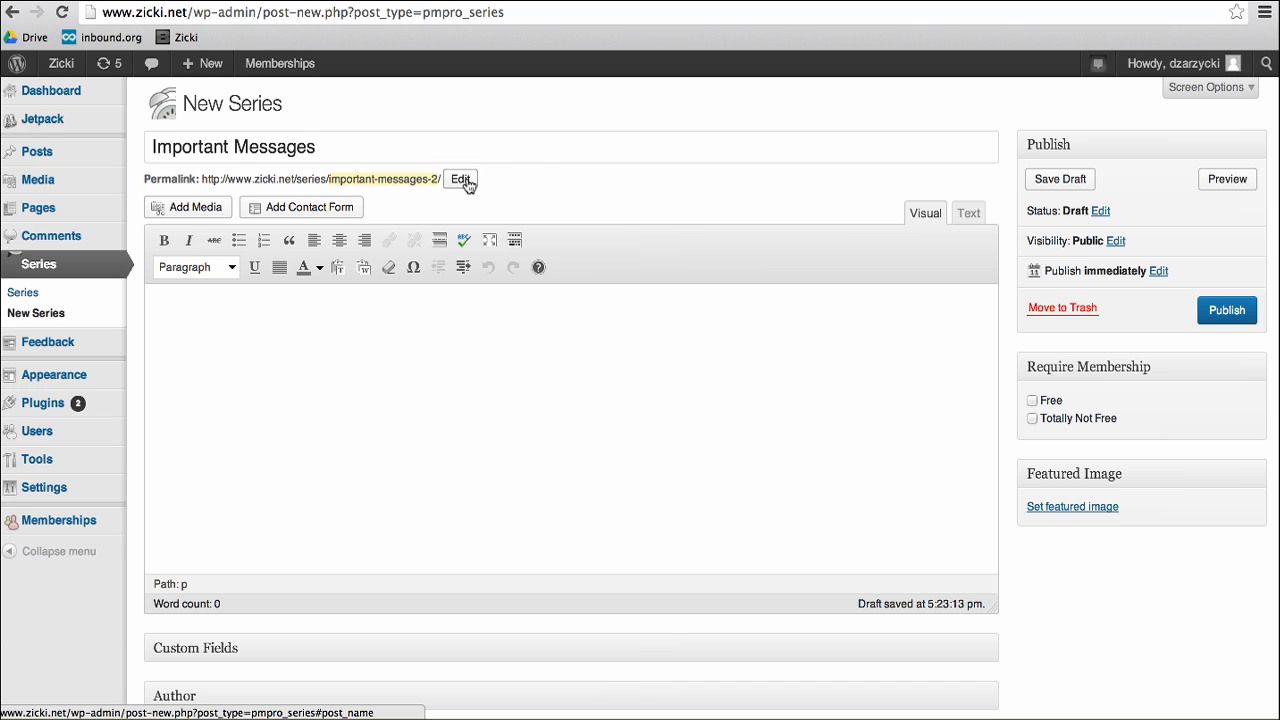
{"action": "left_click", "coordinate": [460, 180]}
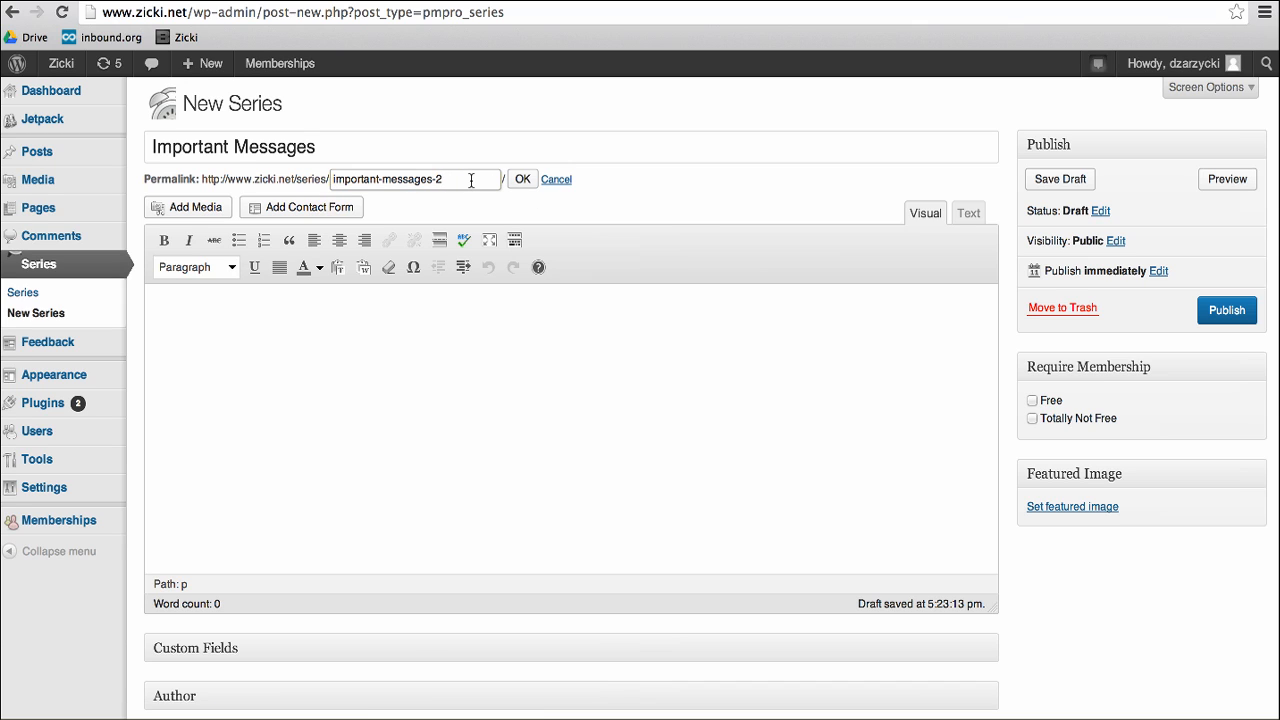
{"action": "left_click", "coordinate": [522, 180]}
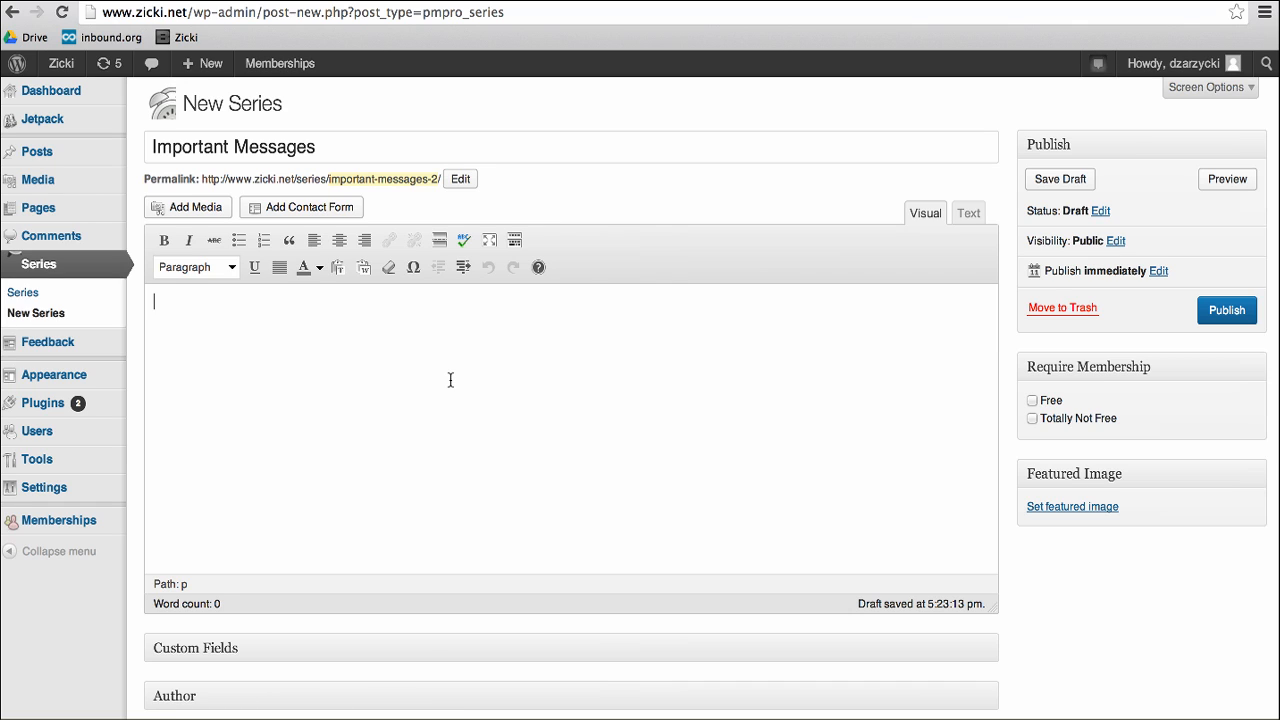
Step: Enter the description 'These are a series of important messages:'
{"action": "type", "text": "These are a"}
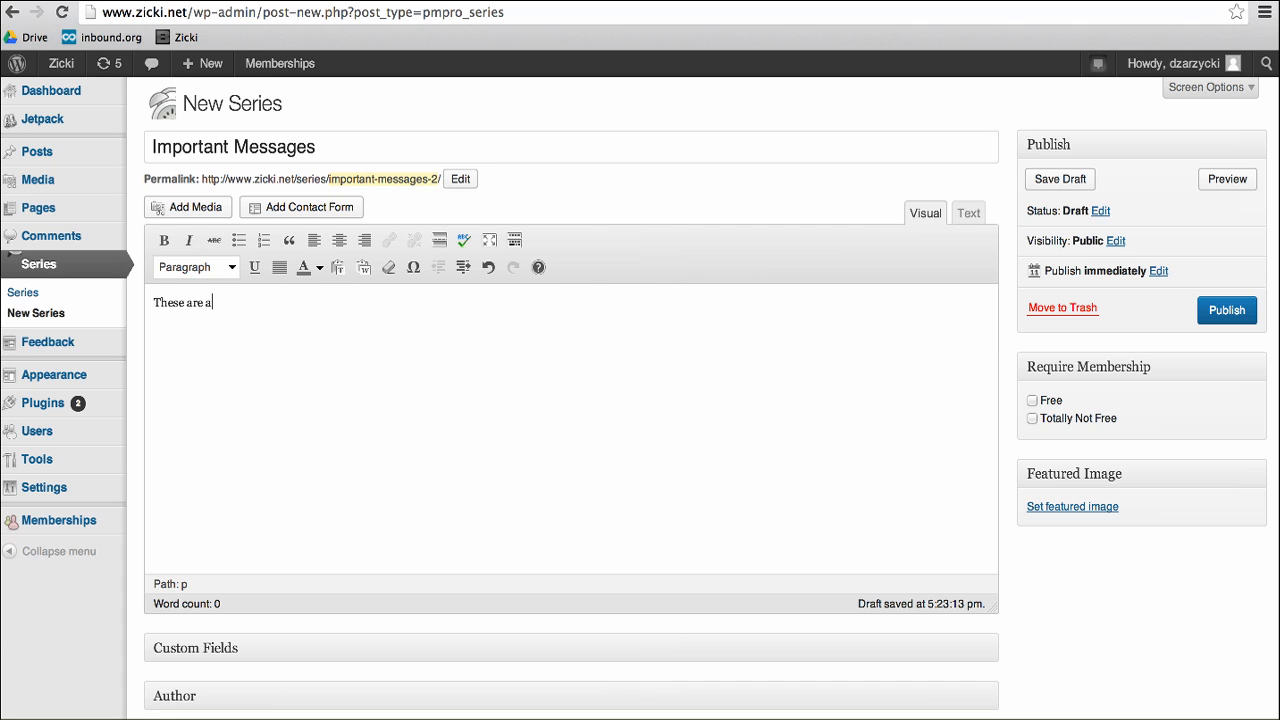
{"action": "type", "text": "series of importan"}
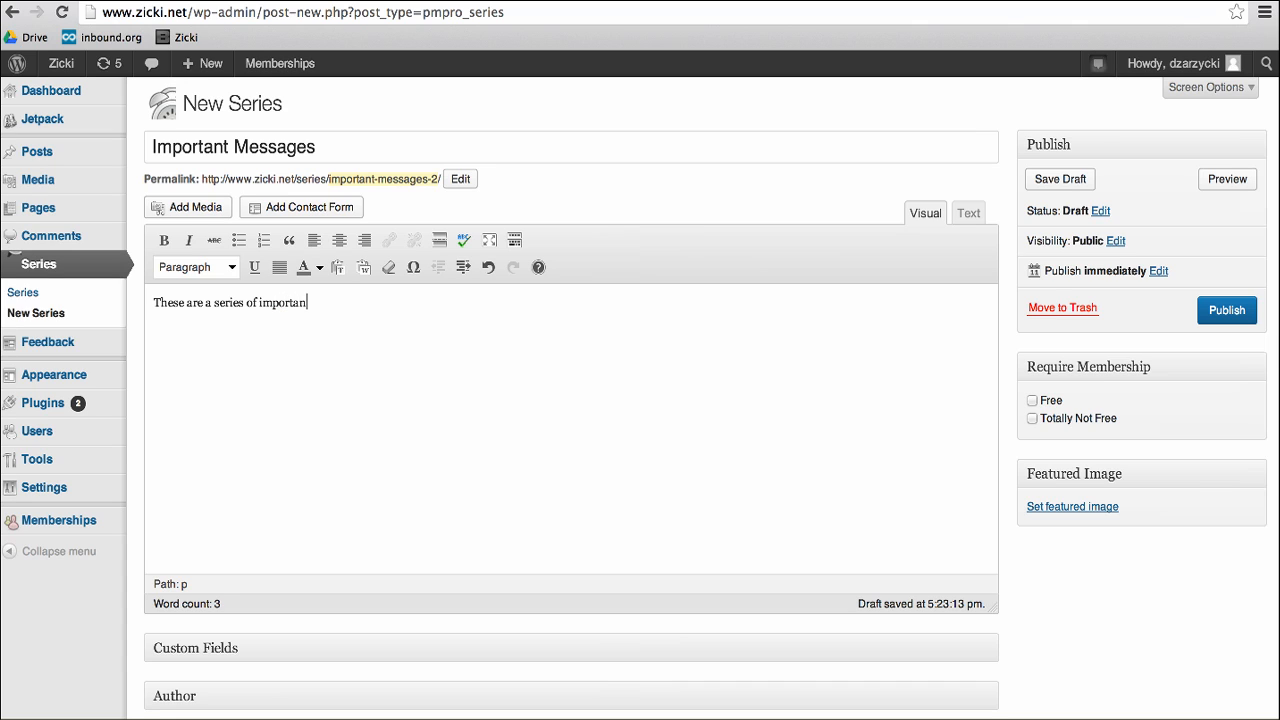
{"action": "type", "text": "messages"}
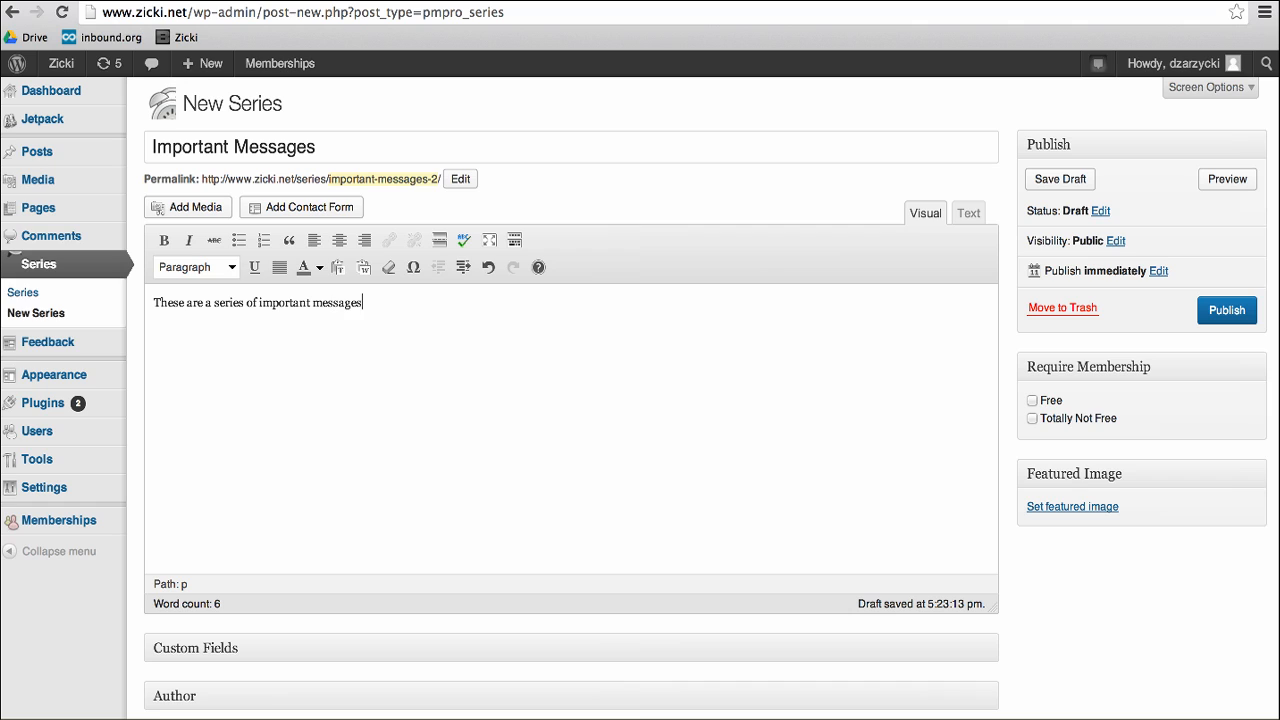
{"action": "mouse_move", "coordinate": [988, 456]}
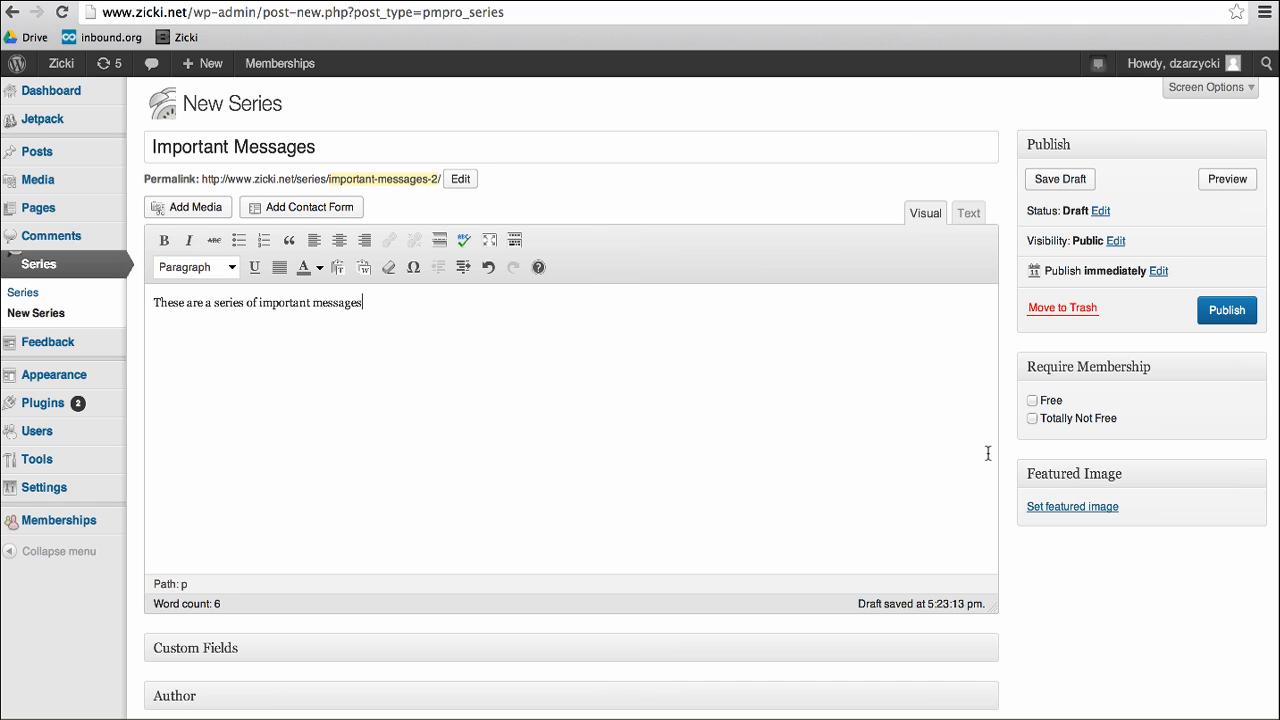
{"action": "type", "text": ":"}
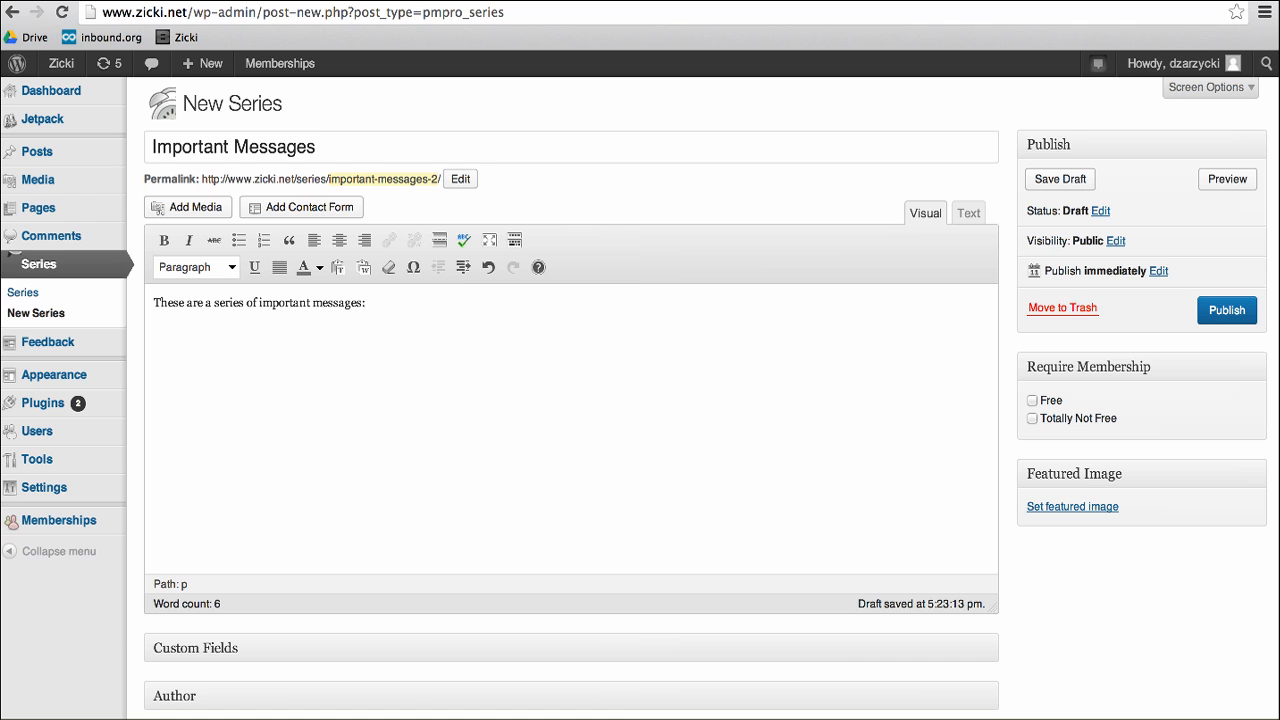
Step: Add Pizza Sauce to the series with a 5-day delay
{"action": "scroll", "scroll_direction": "down", "scroll_amount": 3}
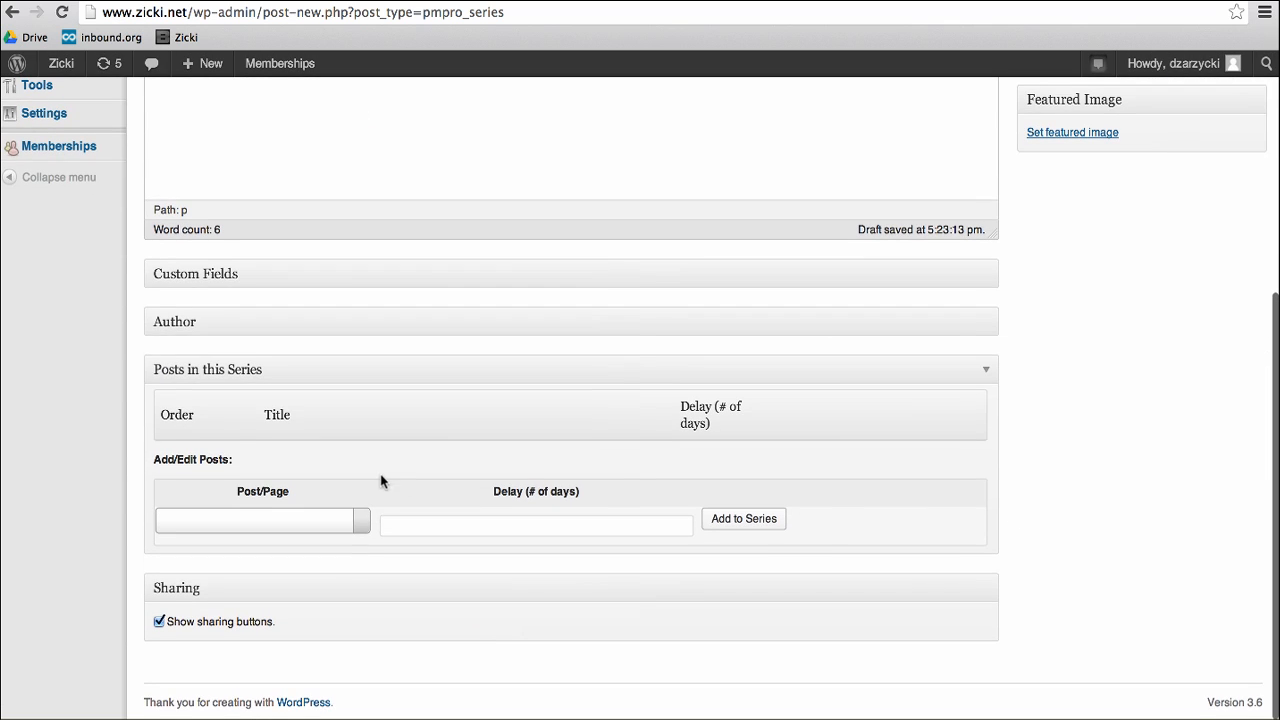
{"action": "mouse_move", "coordinate": [316, 428]}
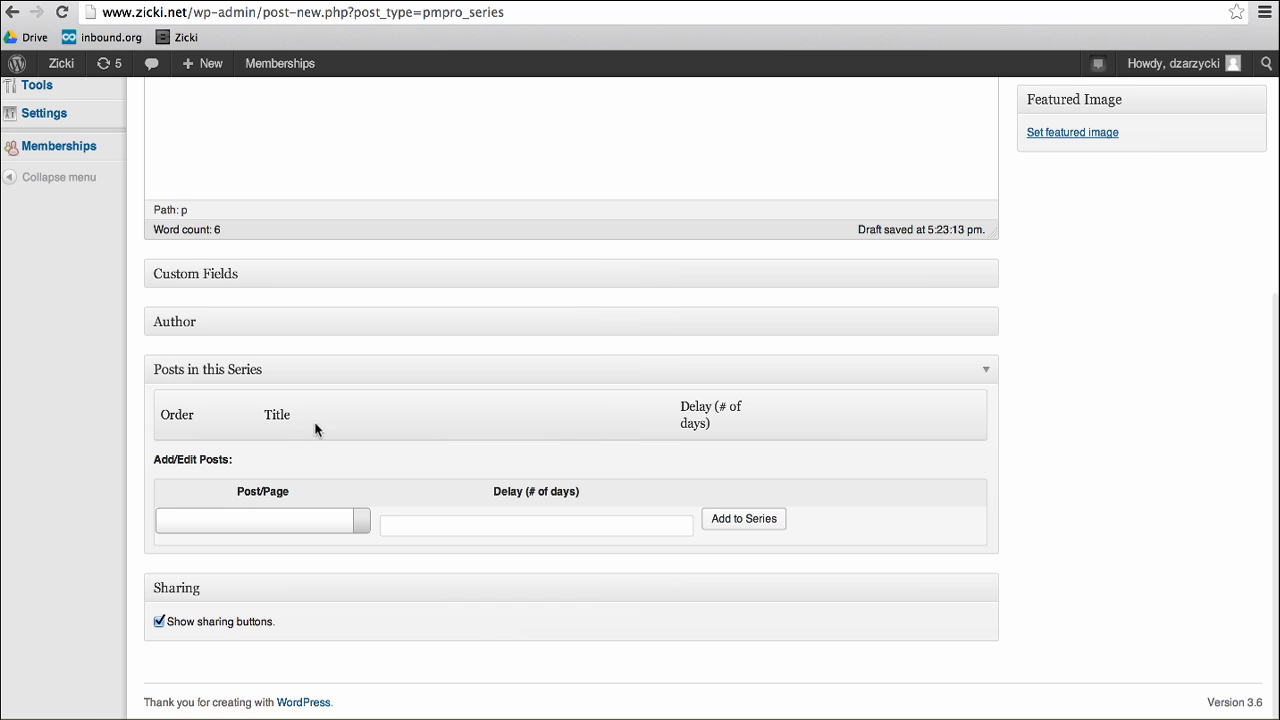
{"action": "left_click", "coordinate": [262, 520]}
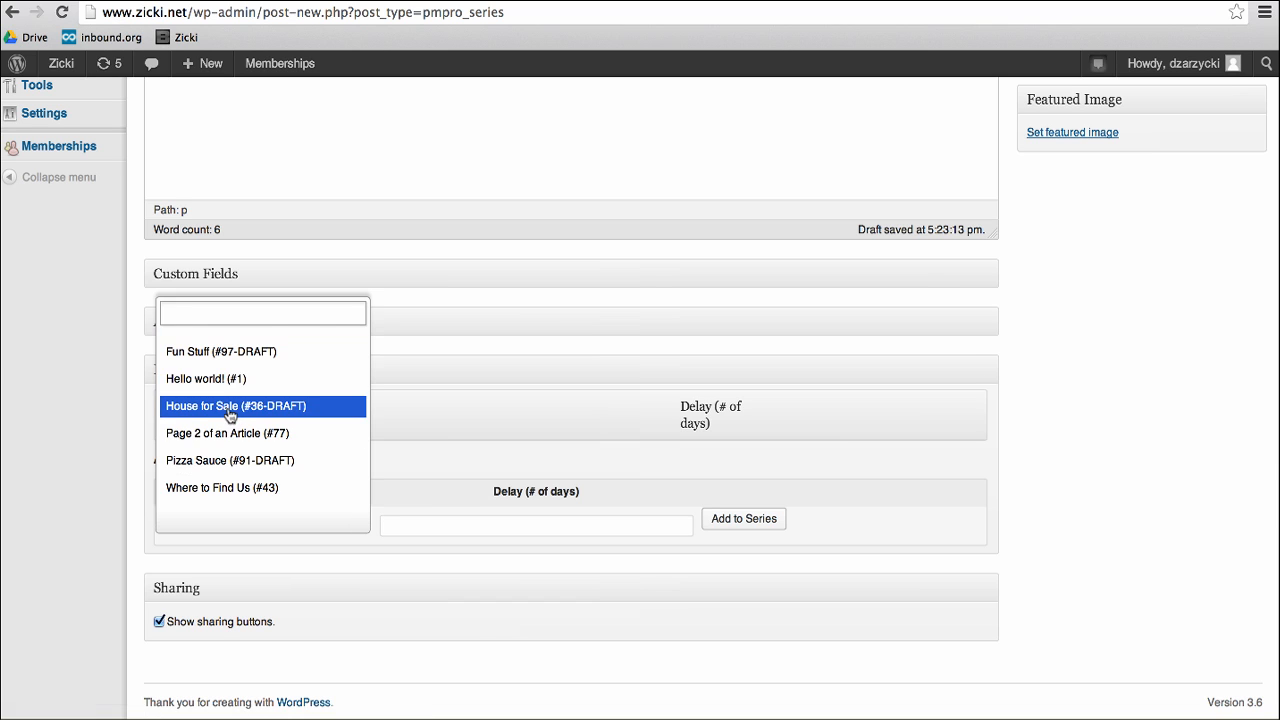
{"action": "mouse_move", "coordinate": [228, 460]}
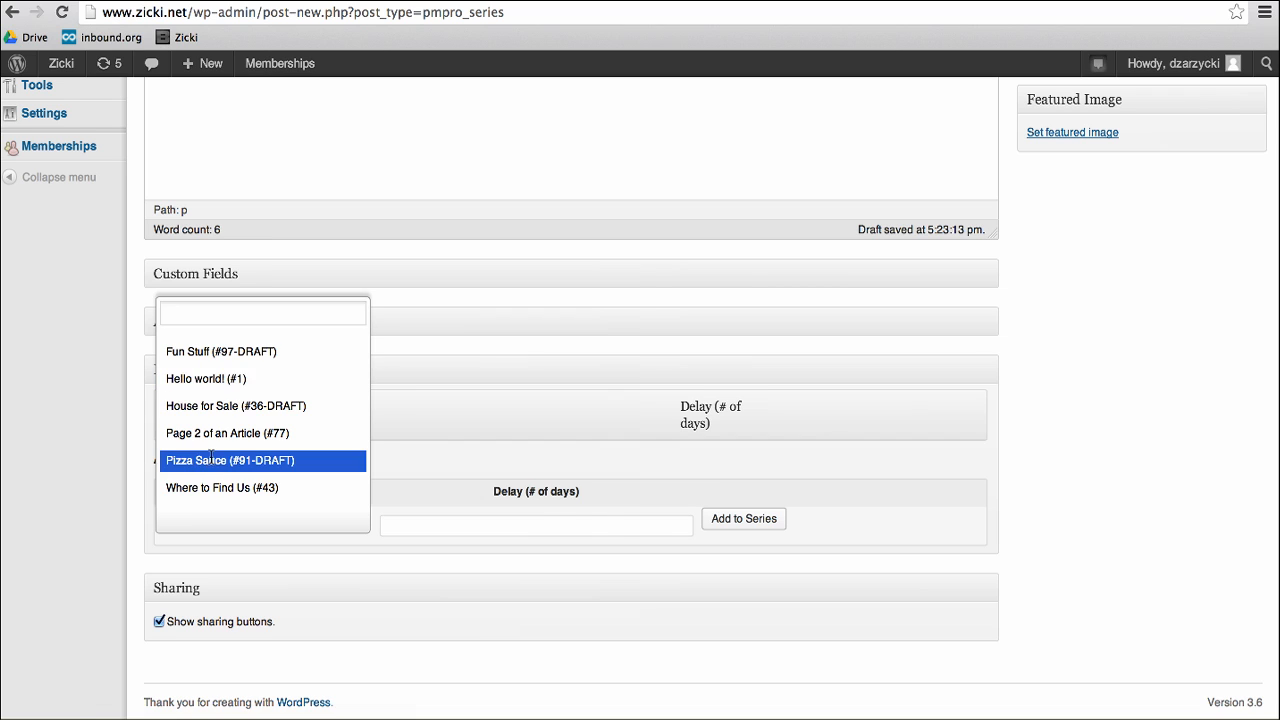
{"action": "left_click", "coordinate": [230, 460]}
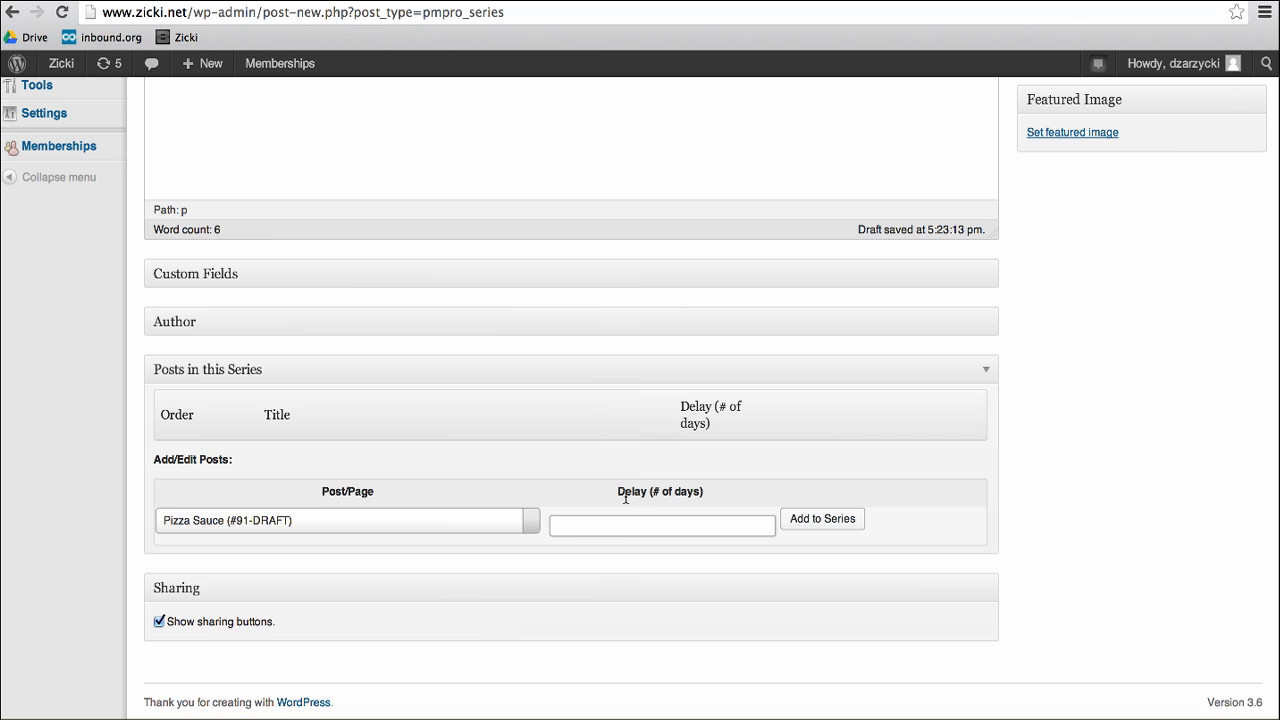
{"action": "type", "text": "5"}
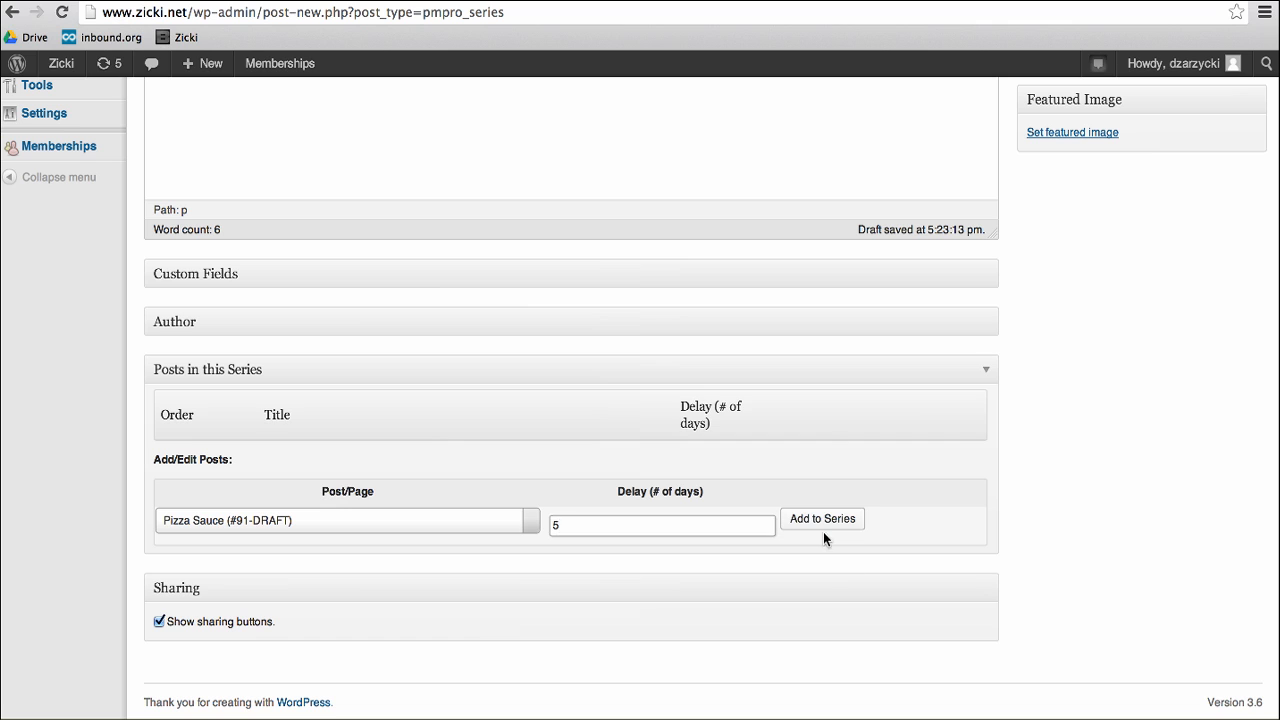
{"action": "left_click", "coordinate": [822, 518]}
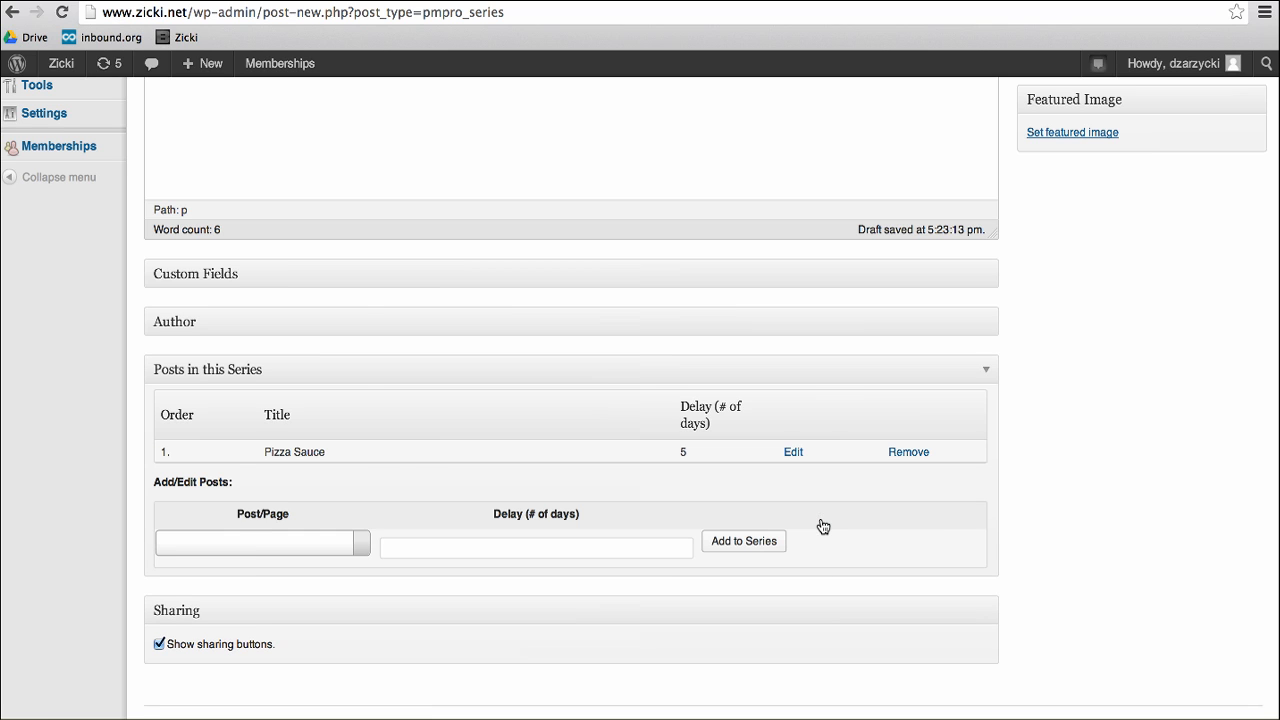
Step: Add Hello world! to the series with a 10-day delay
{"action": "left_click", "coordinate": [262, 542]}
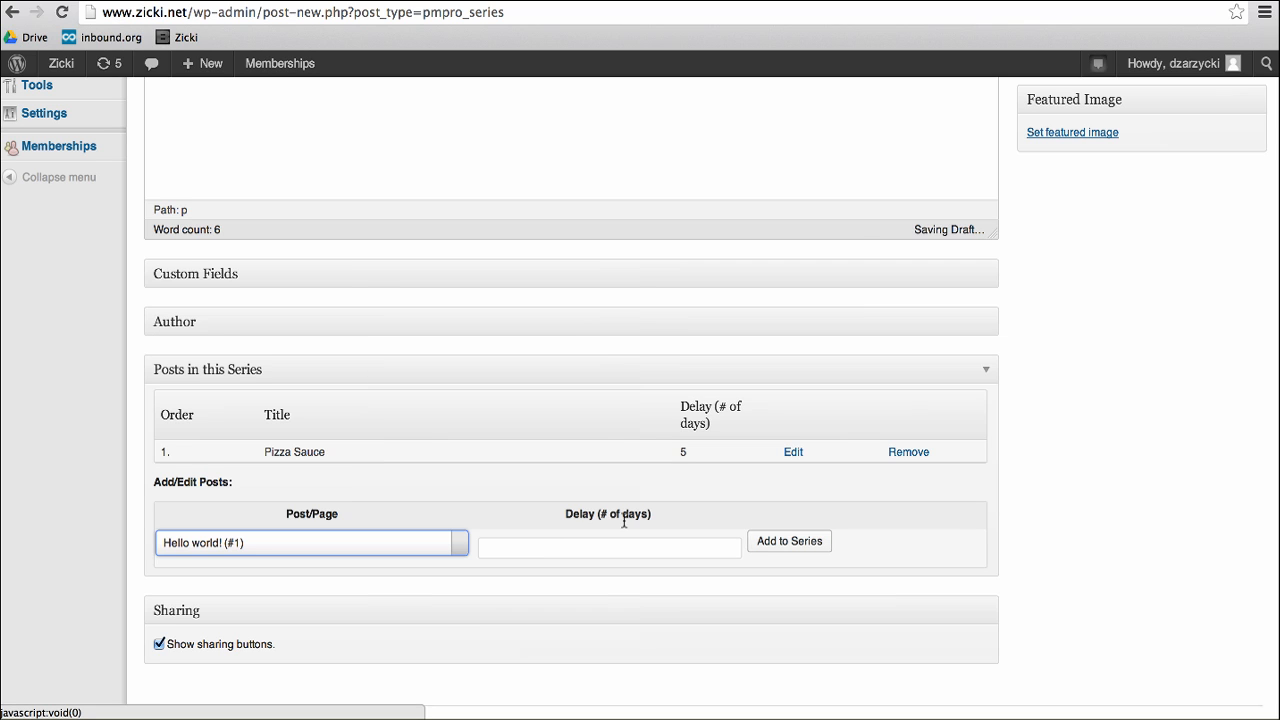
{"action": "type", "text": "10"}
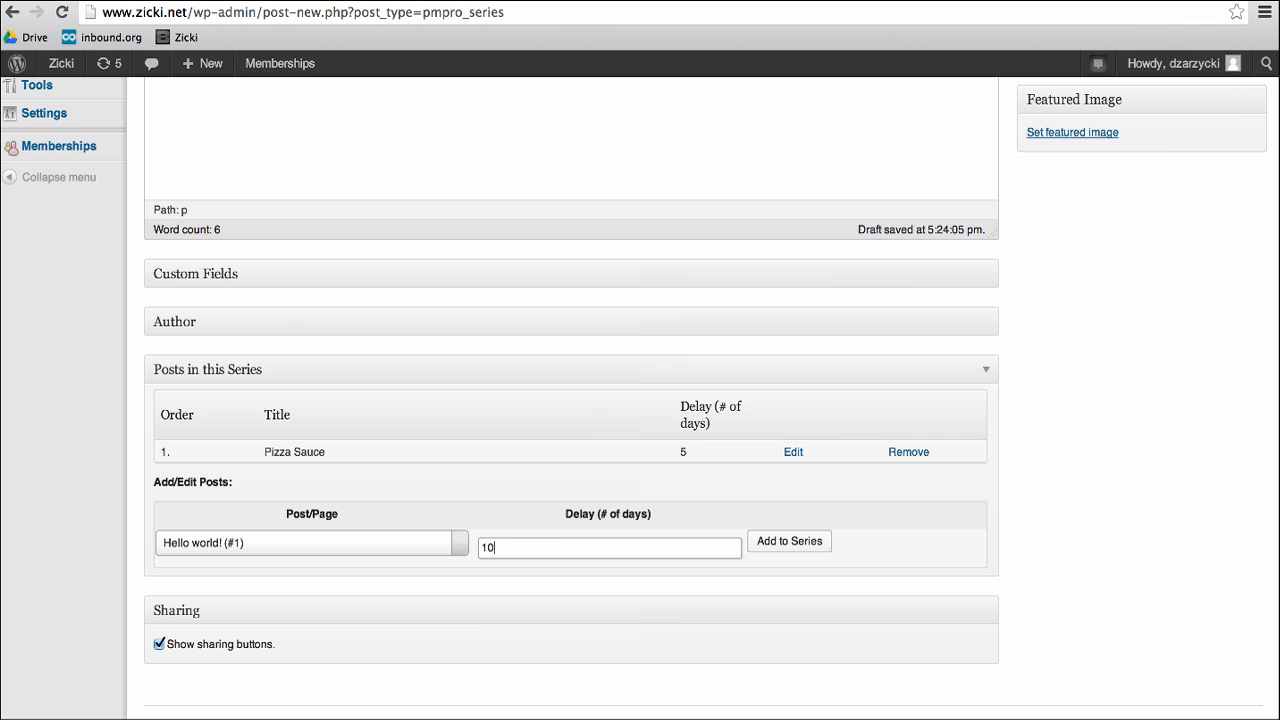
{"action": "left_click", "coordinate": [788, 540]}
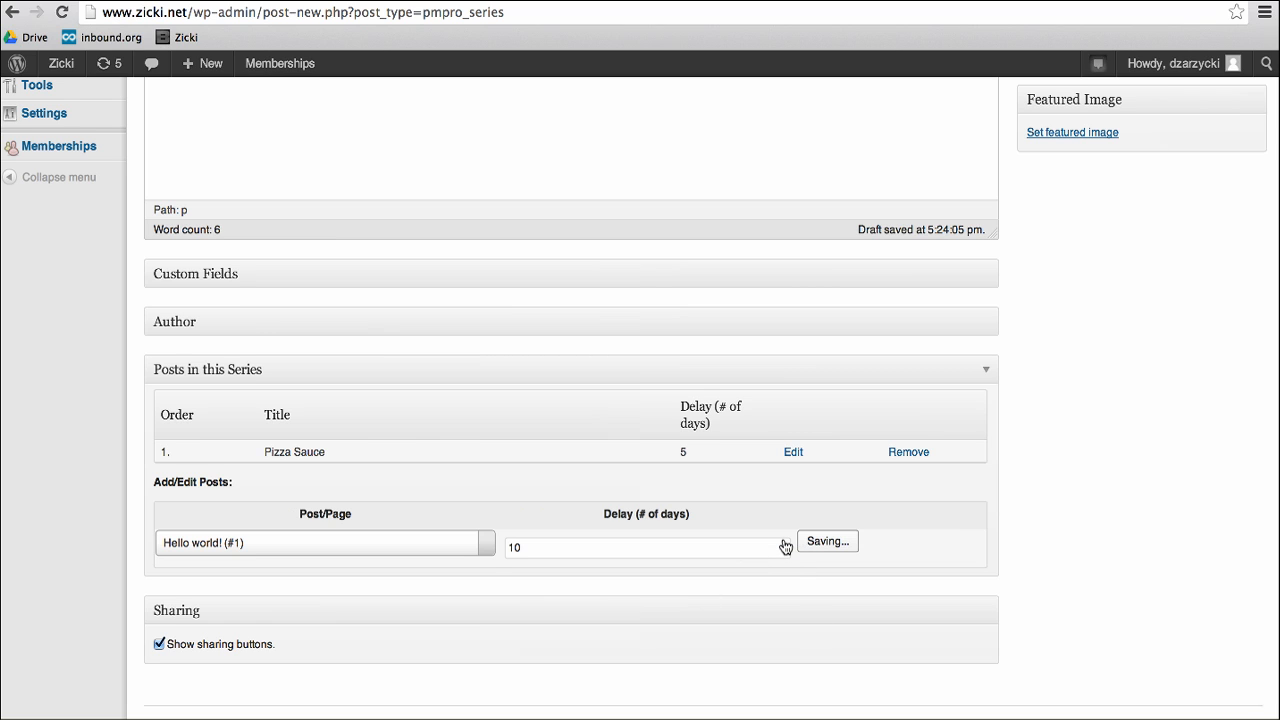
{"action": "left_click", "coordinate": [828, 540]}
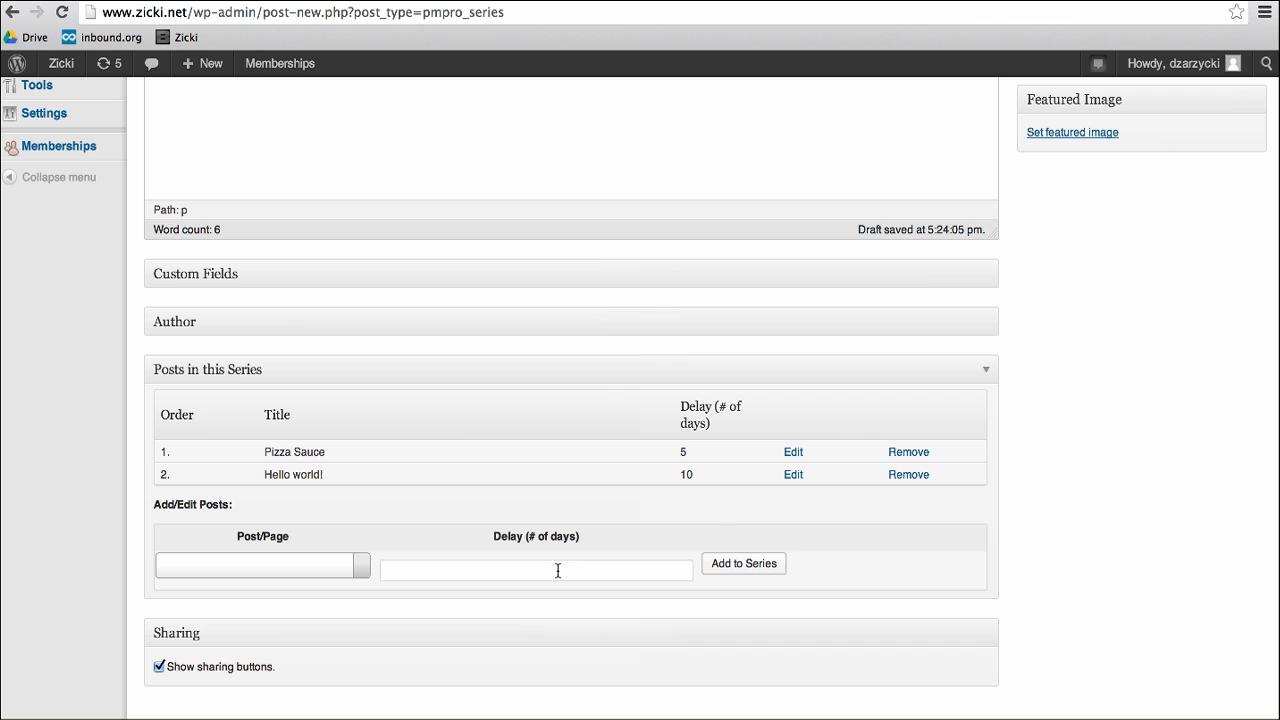
{"action": "mouse_move", "coordinate": [548, 576]}
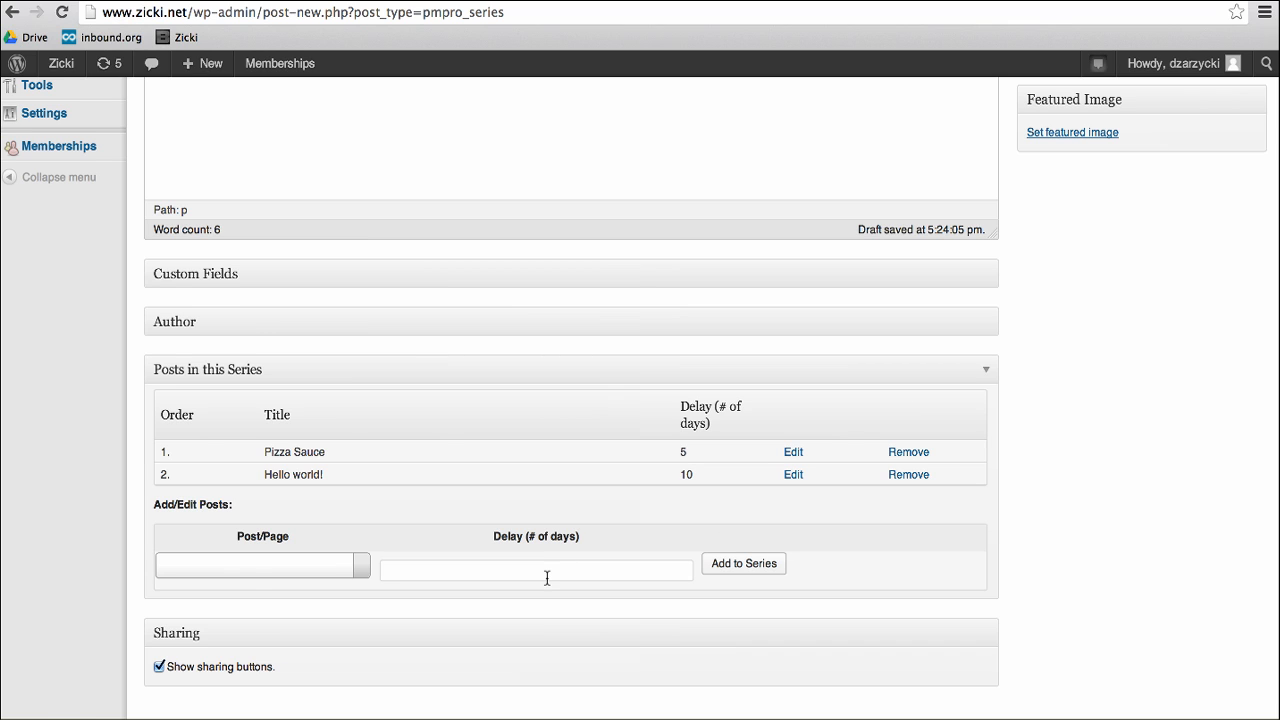
Step: Add House for Sale to the series with a 15-day delay
{"action": "left_click", "coordinate": [260, 566]}
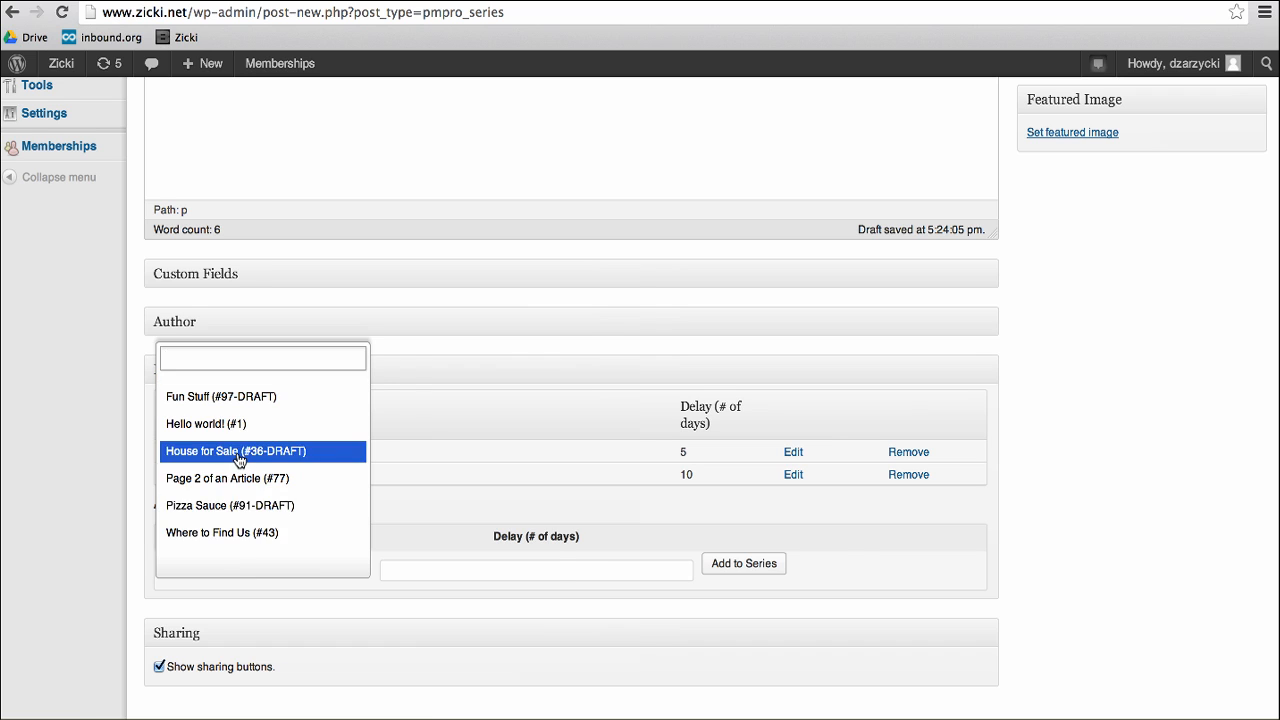
{"action": "left_click", "coordinate": [234, 452]}
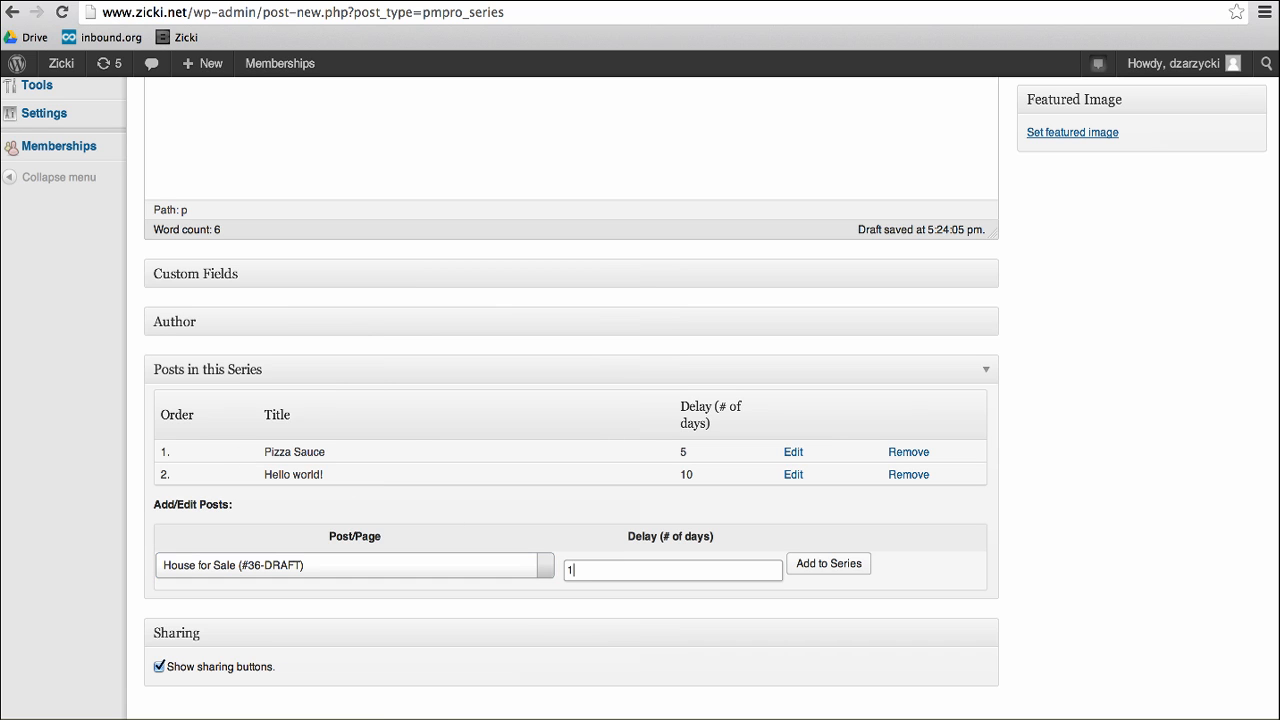
{"action": "left_click", "coordinate": [828, 564]}
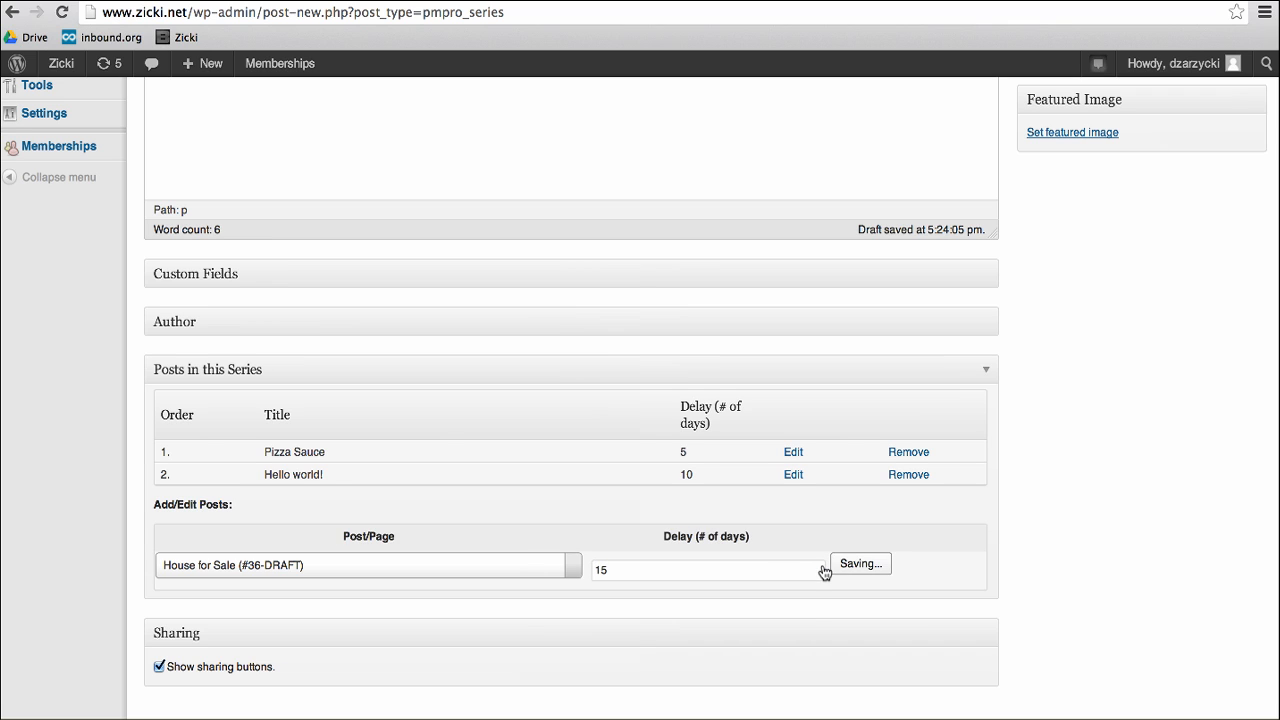
{"action": "left_click", "coordinate": [860, 564]}
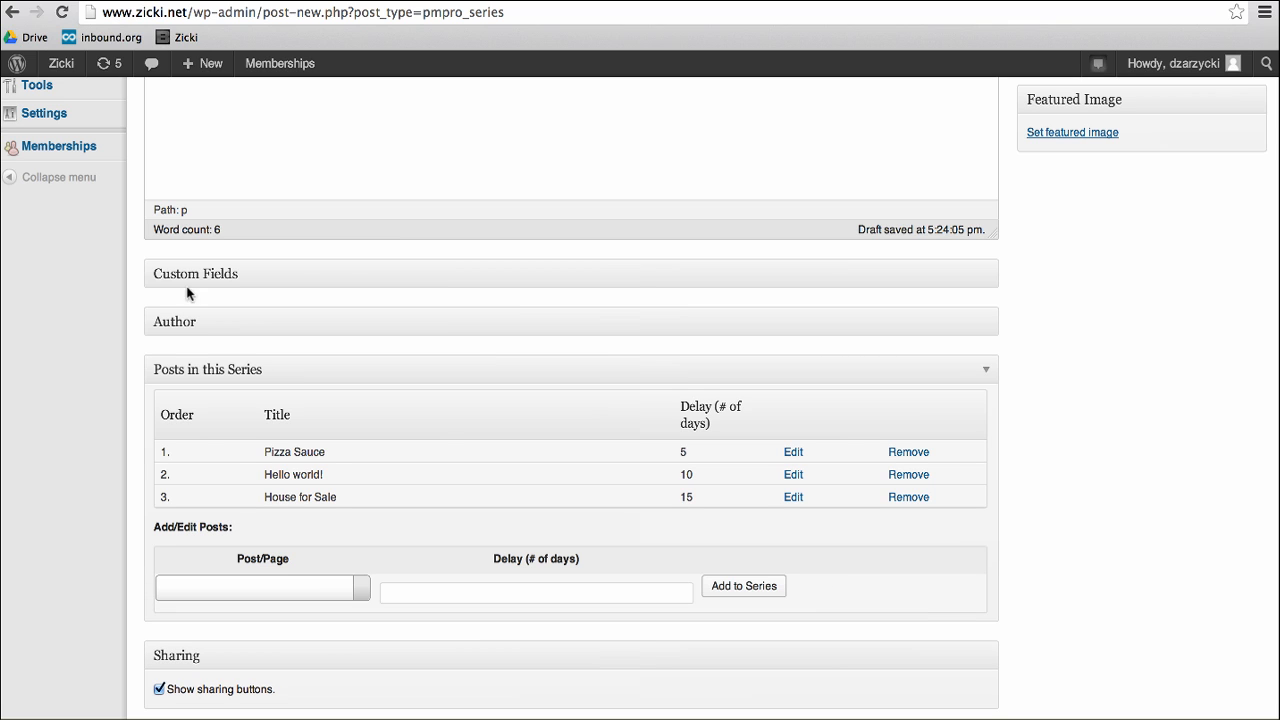
{"action": "mouse_move", "coordinate": [672, 502]}
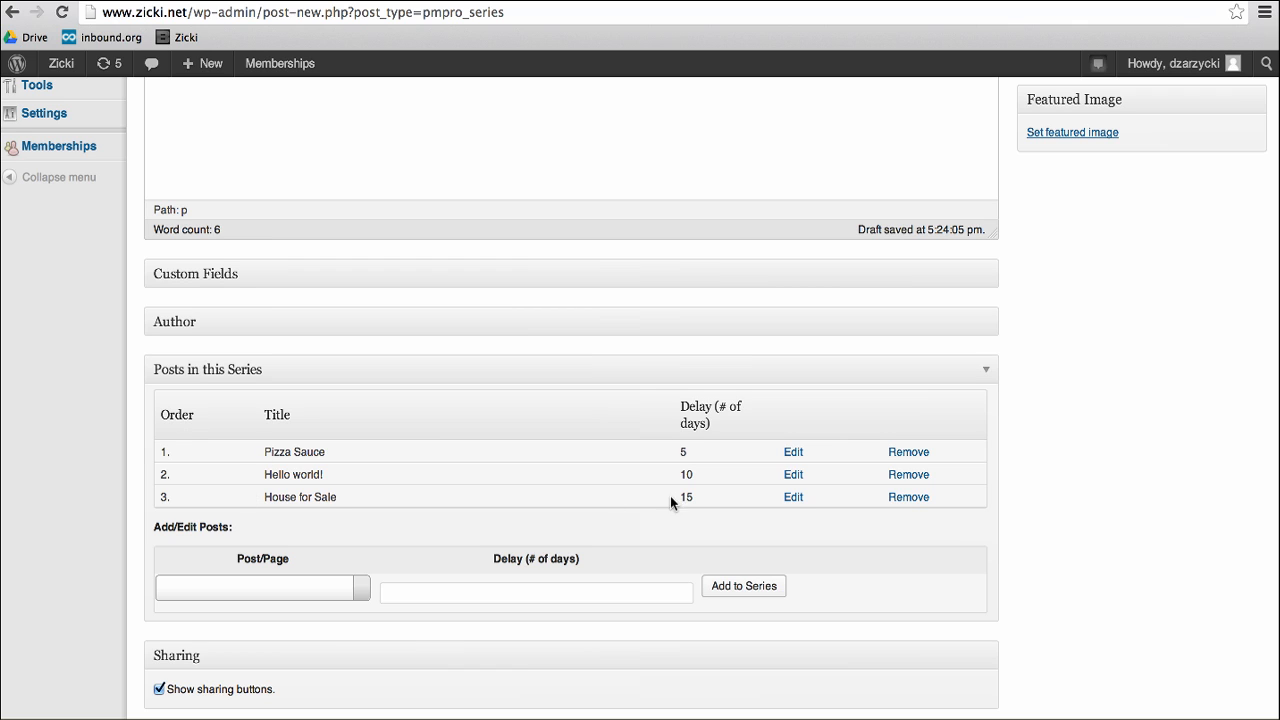
{"action": "mouse_move", "coordinate": [820, 454]}
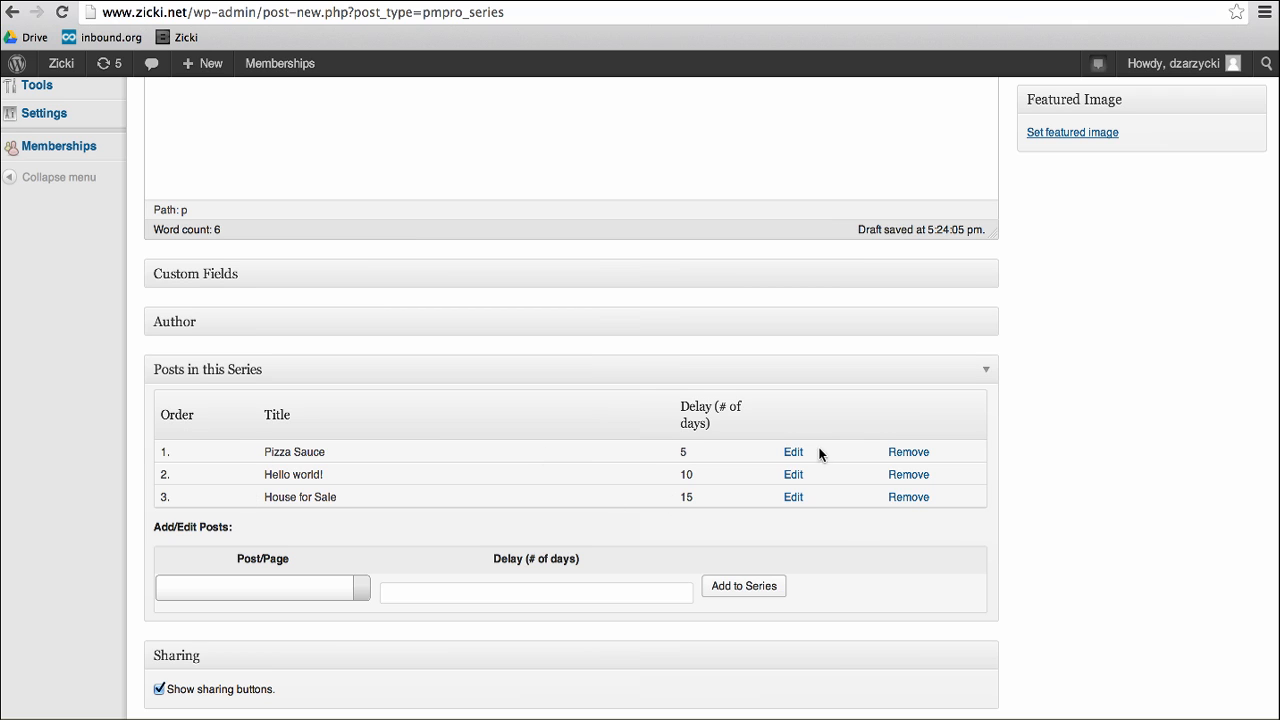
Step: Set Hello world!'s delay to 16 days so it moves to third in the series
{"action": "left_click", "coordinate": [792, 474]}
{"action": "type", "text": "16"}
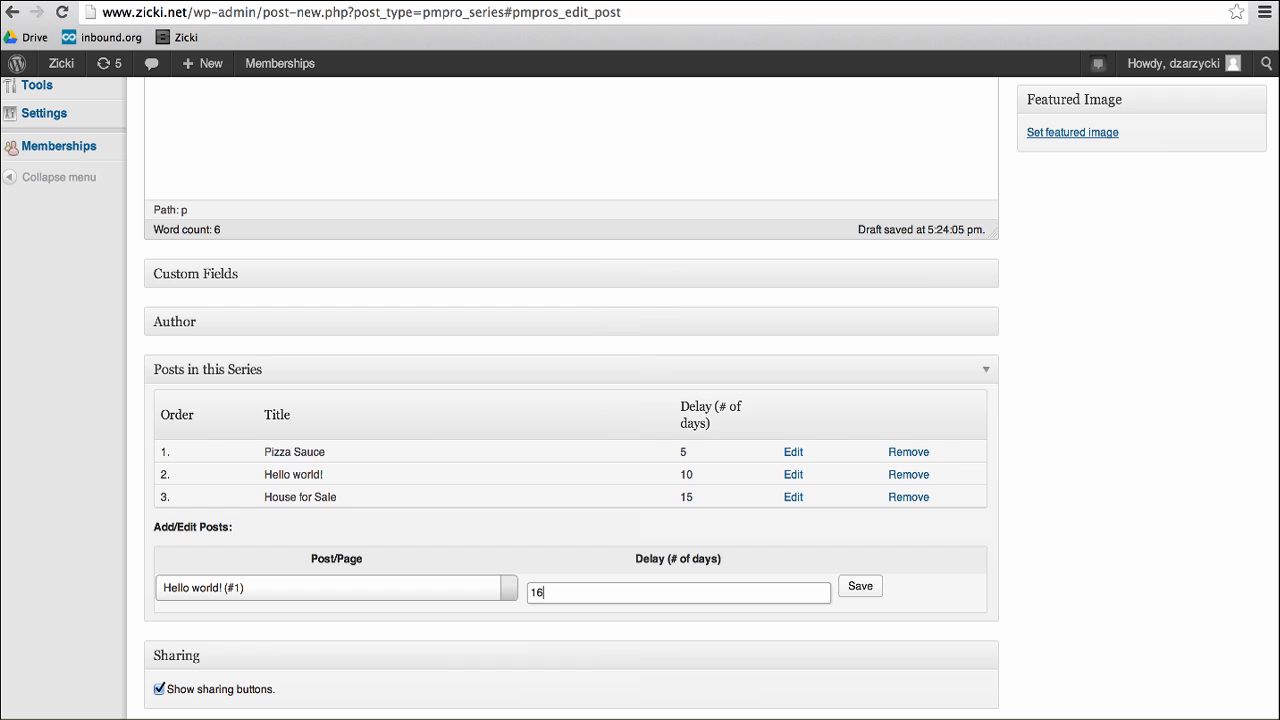
{"action": "left_click", "coordinate": [860, 586]}
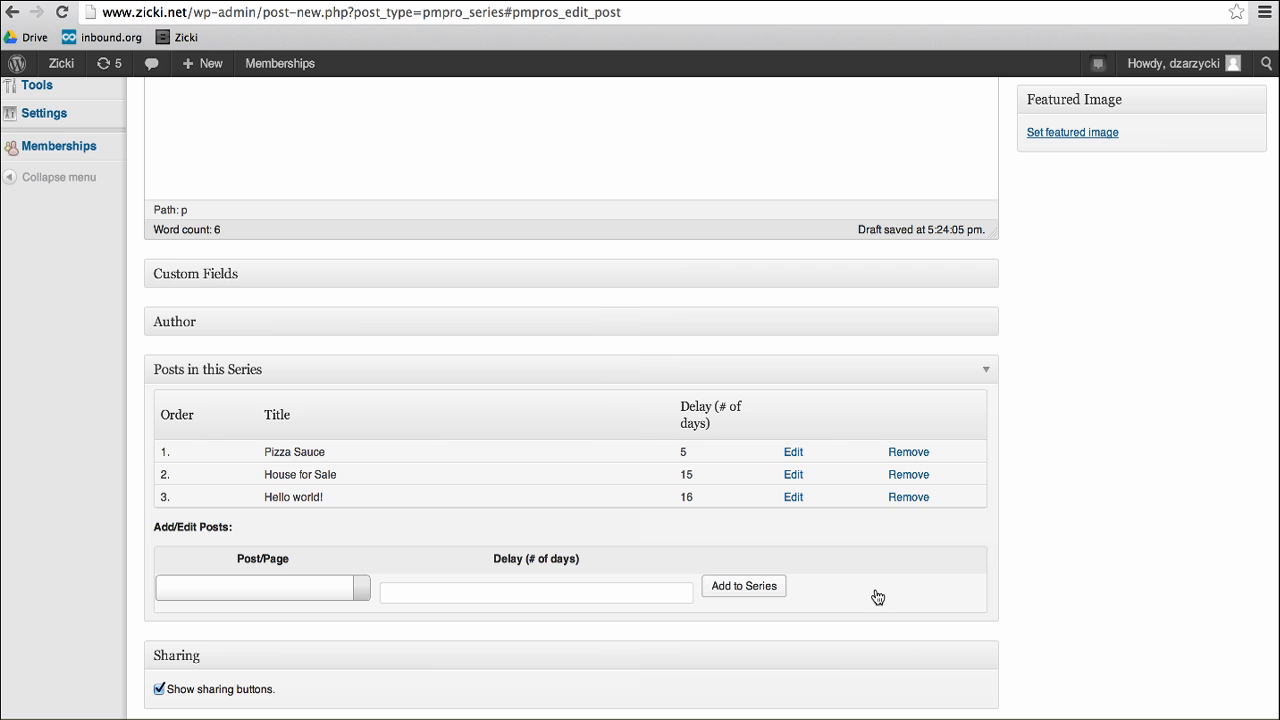
{"action": "scroll", "scroll_direction": "down", "scroll_amount": 3}
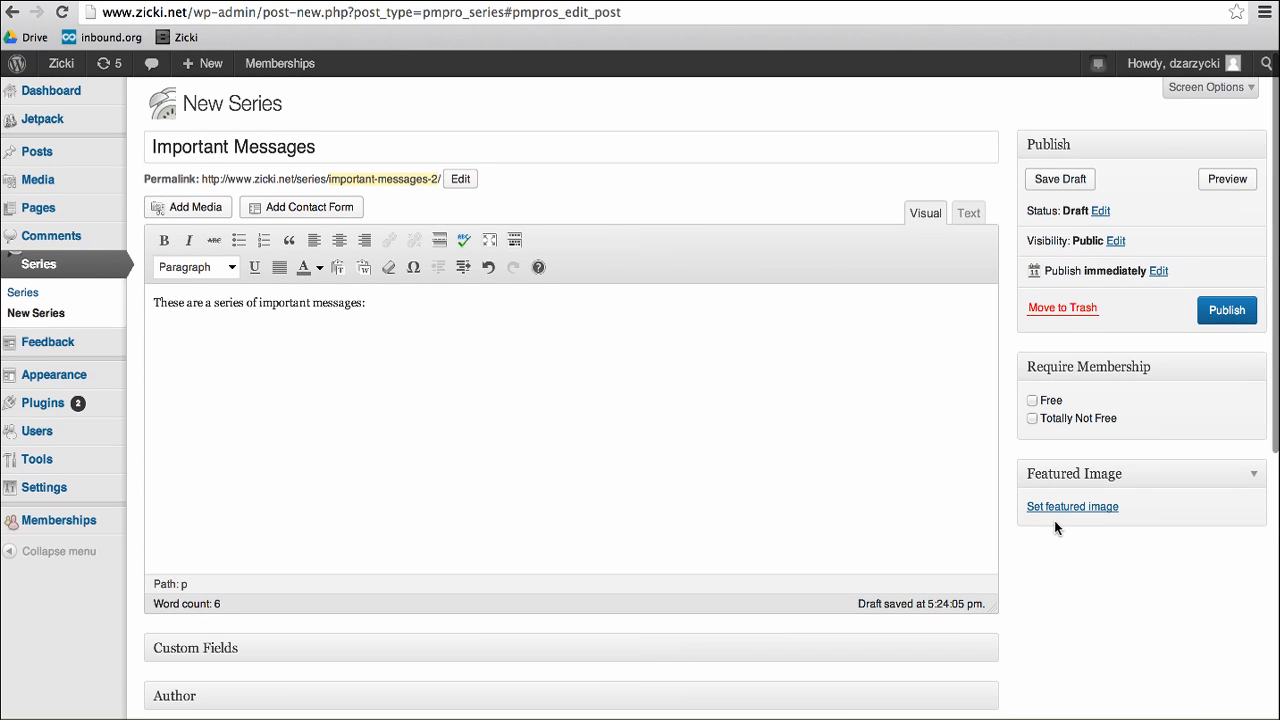
{"action": "mouse_move", "coordinate": [1160, 502]}
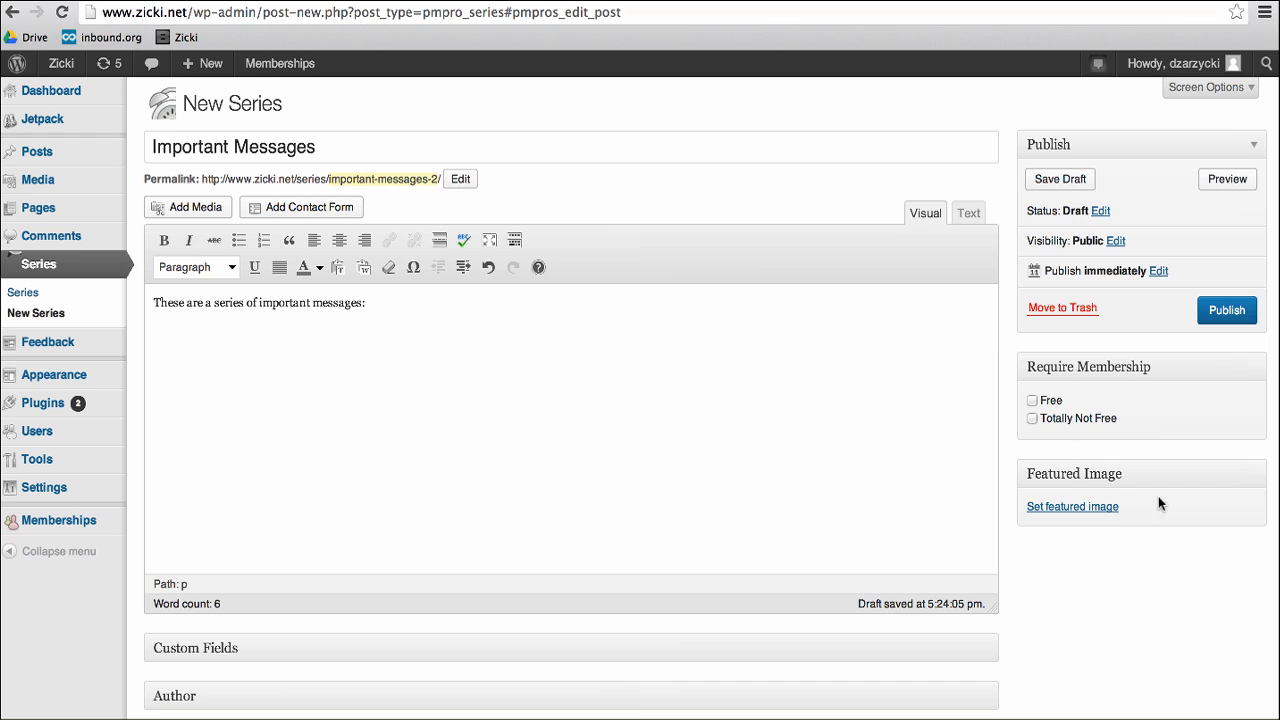
Step: Require the Totally Not Free membership level for the series
{"action": "left_click", "coordinate": [1032, 418]}
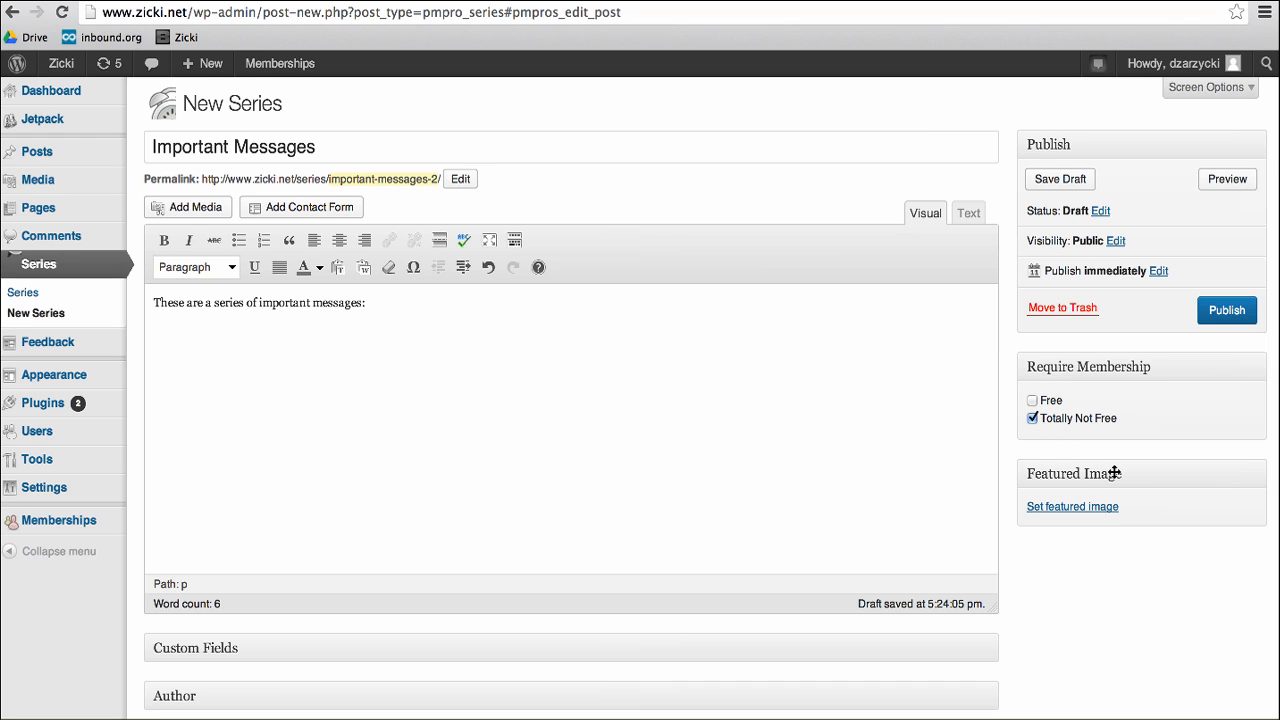